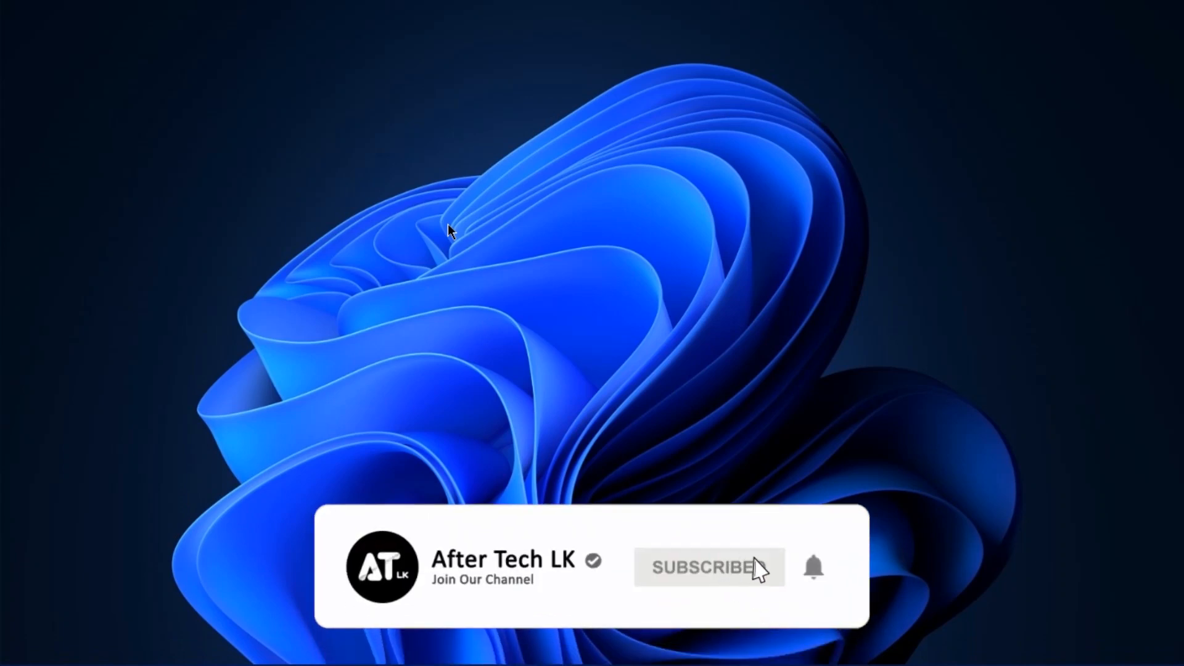
Launch BlueStacks 5 from the desktop shortcut to reach its home screen.
click(709, 567)
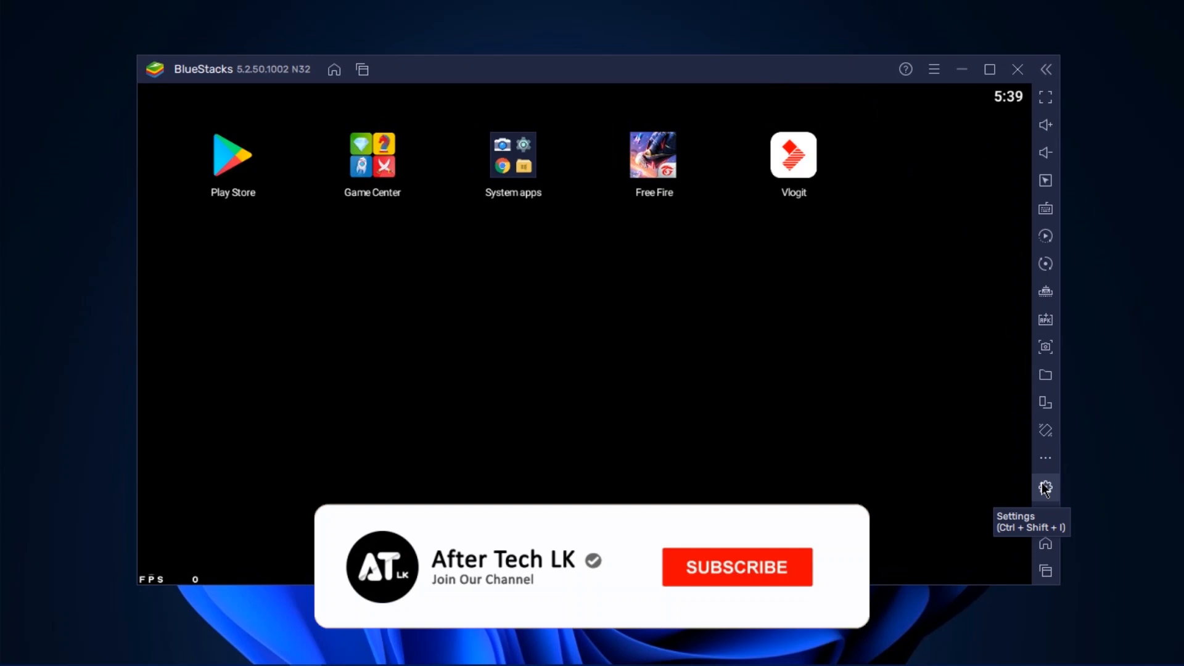
In Settings > Performance, keep CPU allocation at Low (1 Core).
click(1046, 487)
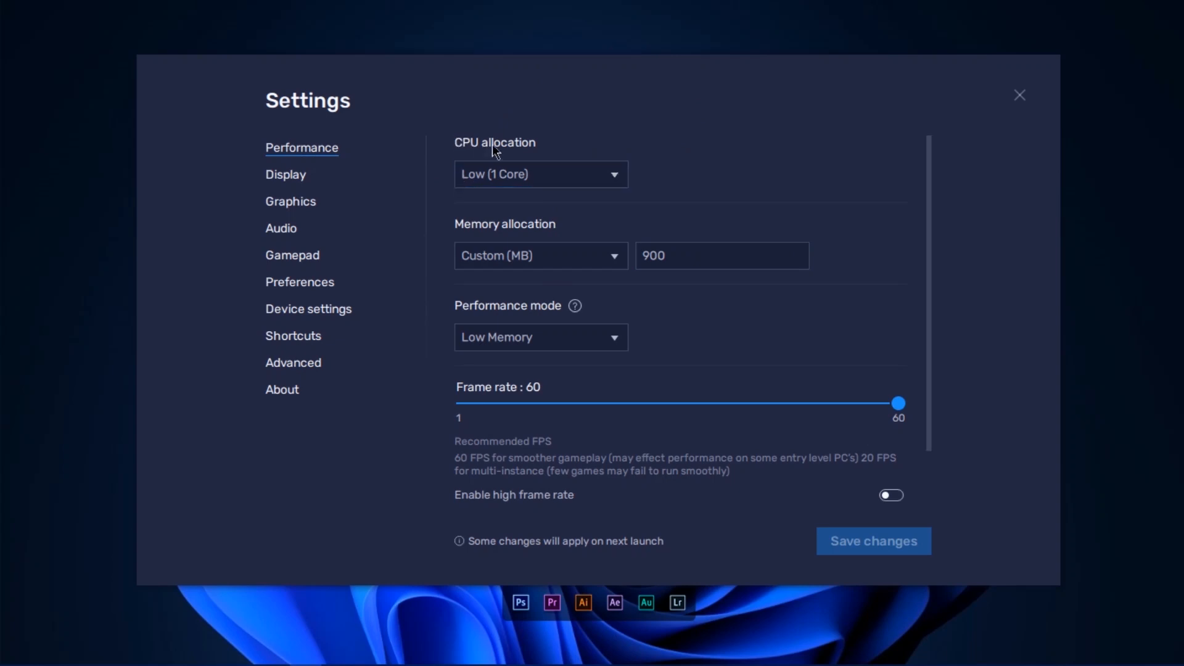
mouse_move(518, 176)
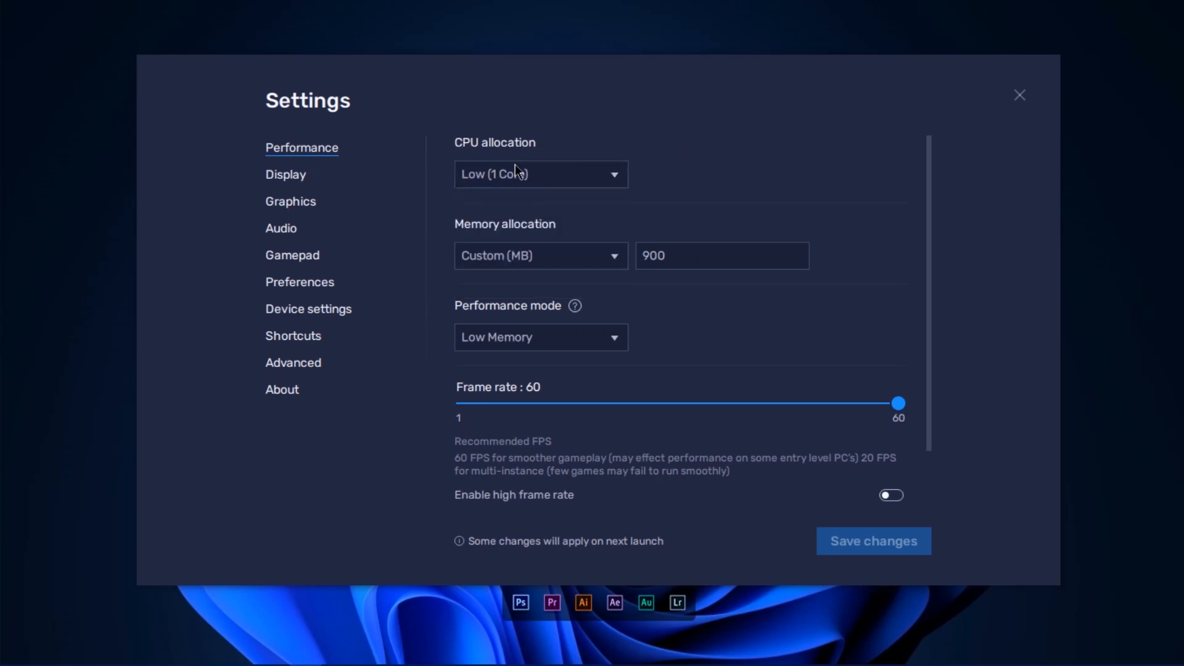
click(540, 174)
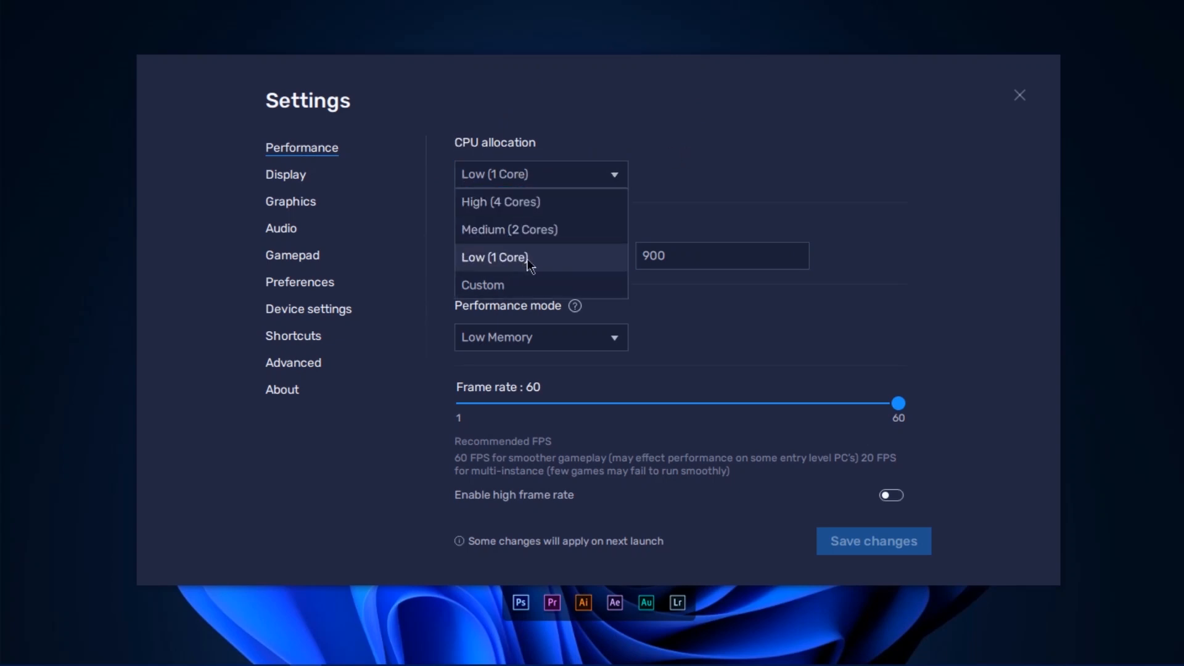
click(494, 257)
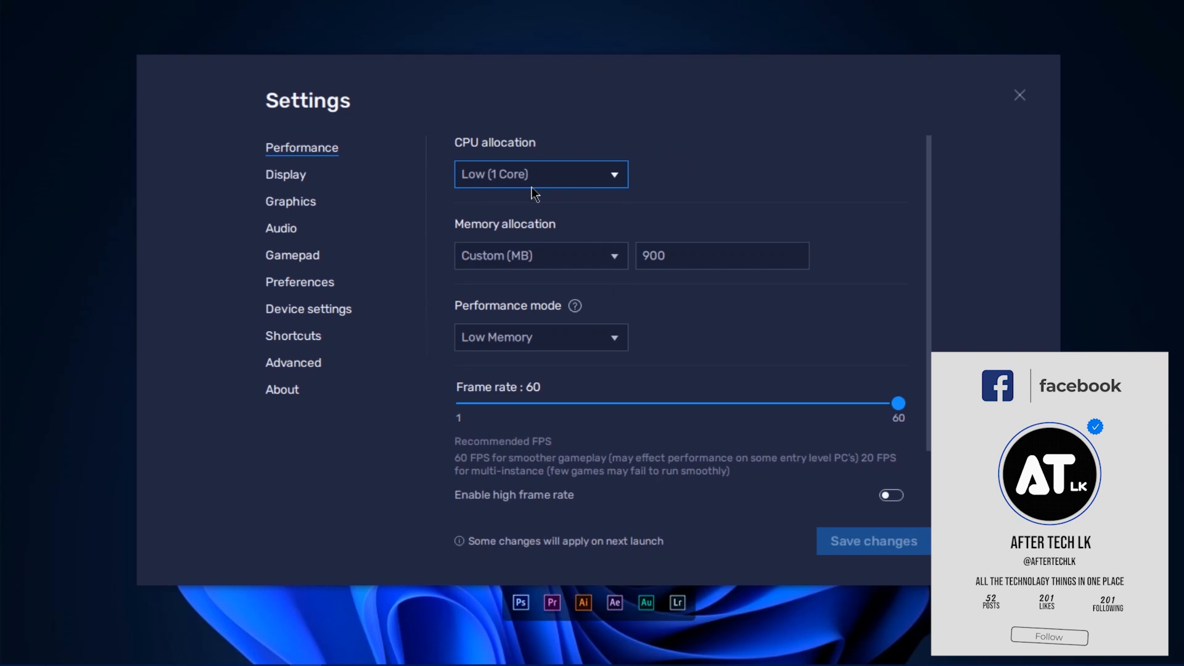
Set memory allocation to Low (1 GB), then check Custom (MB) showing the 600–3005 range.
click(540, 257)
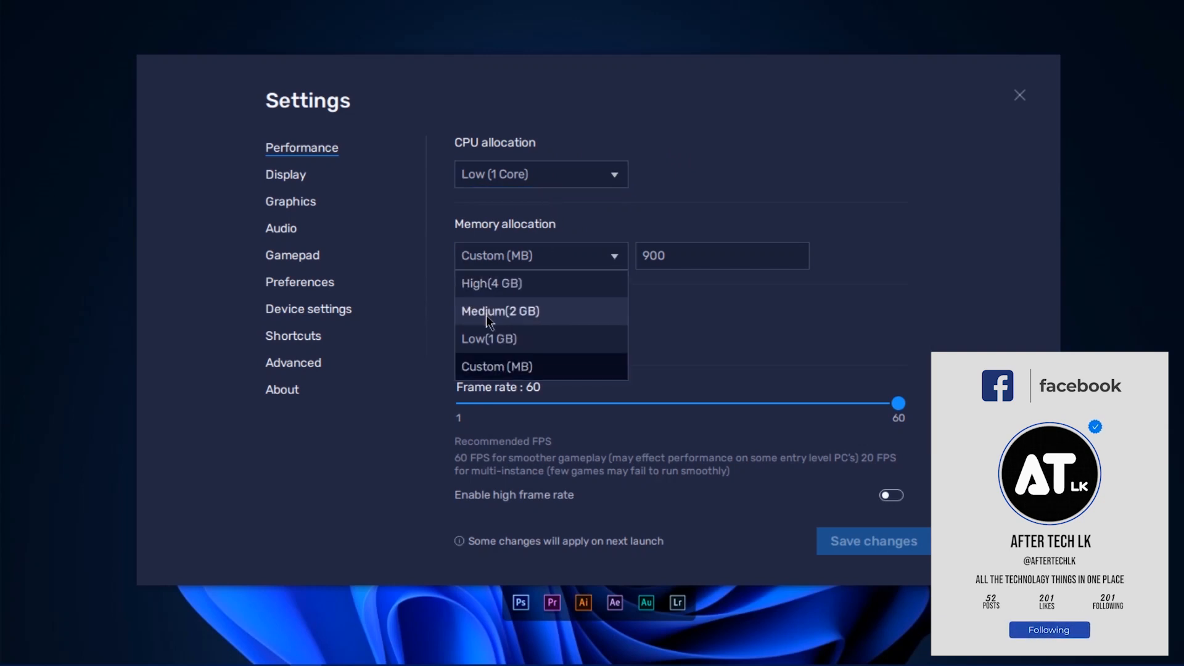
click(488, 338)
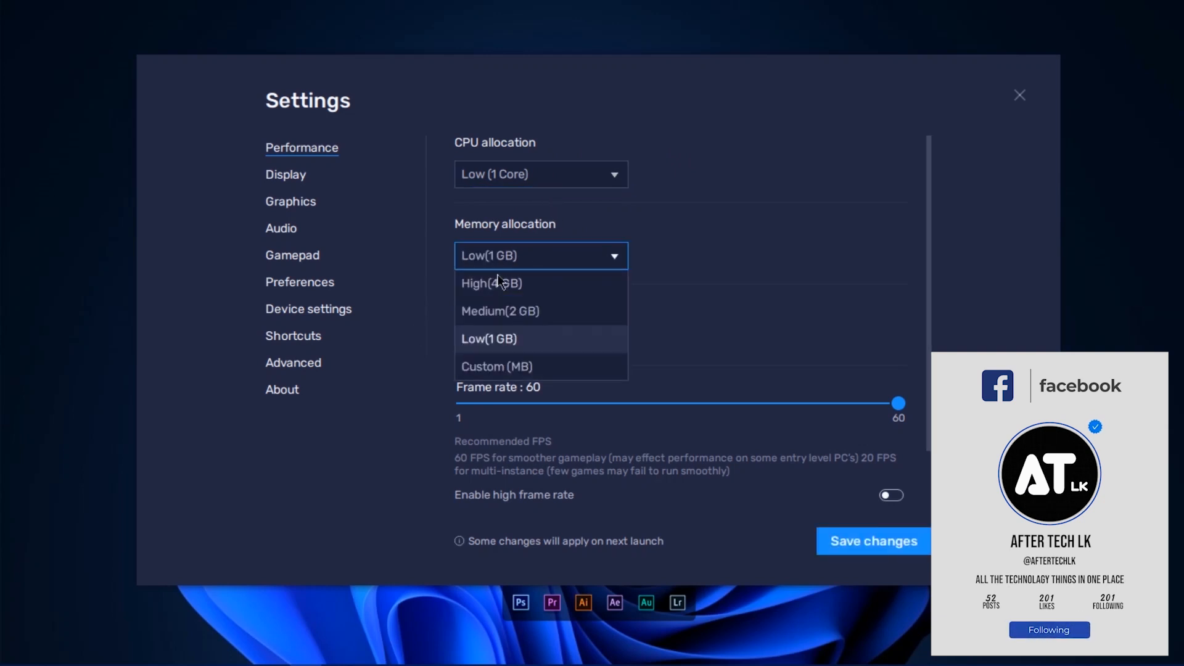
click(491, 338)
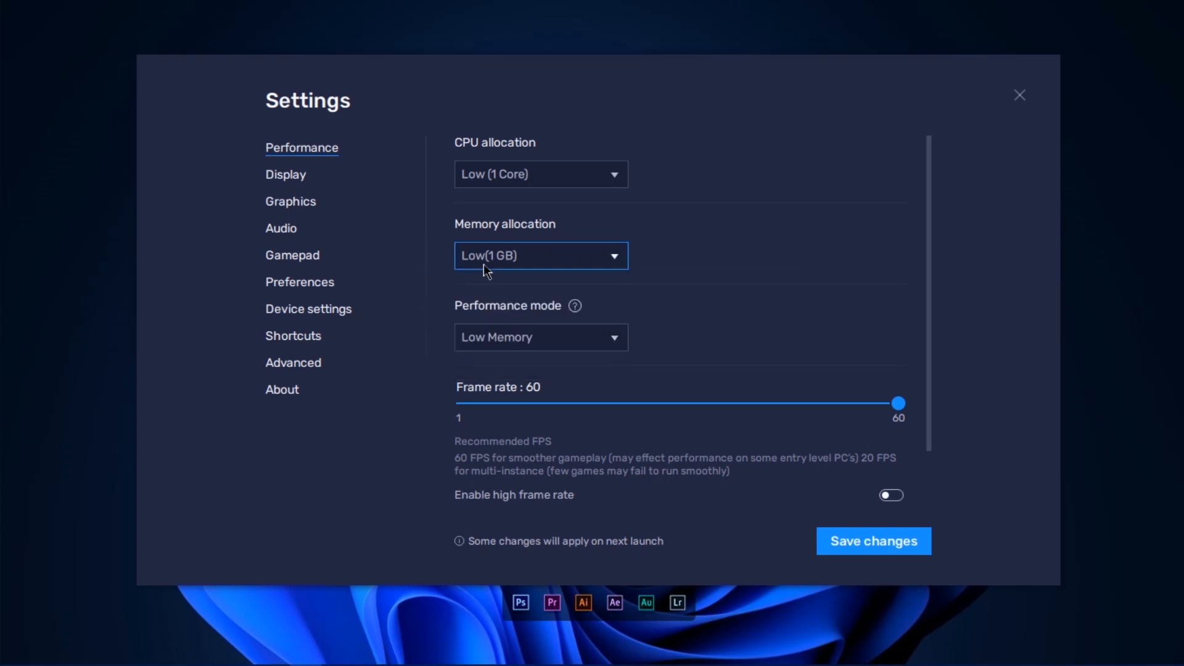
mouse_move(496, 266)
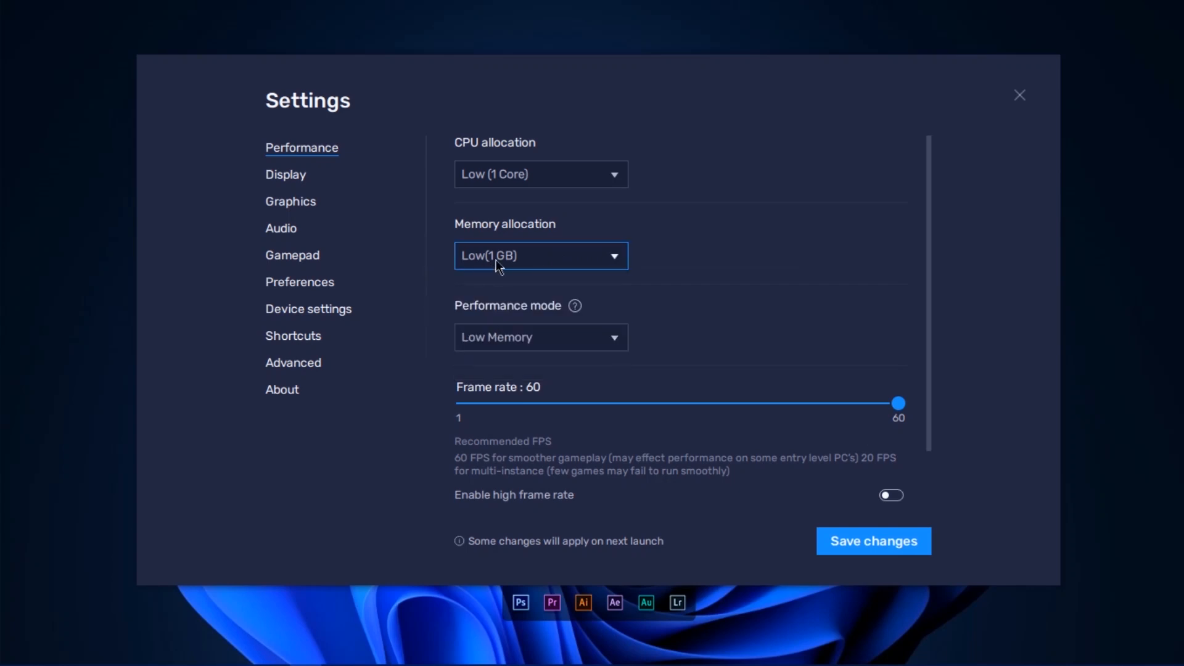
click(540, 256)
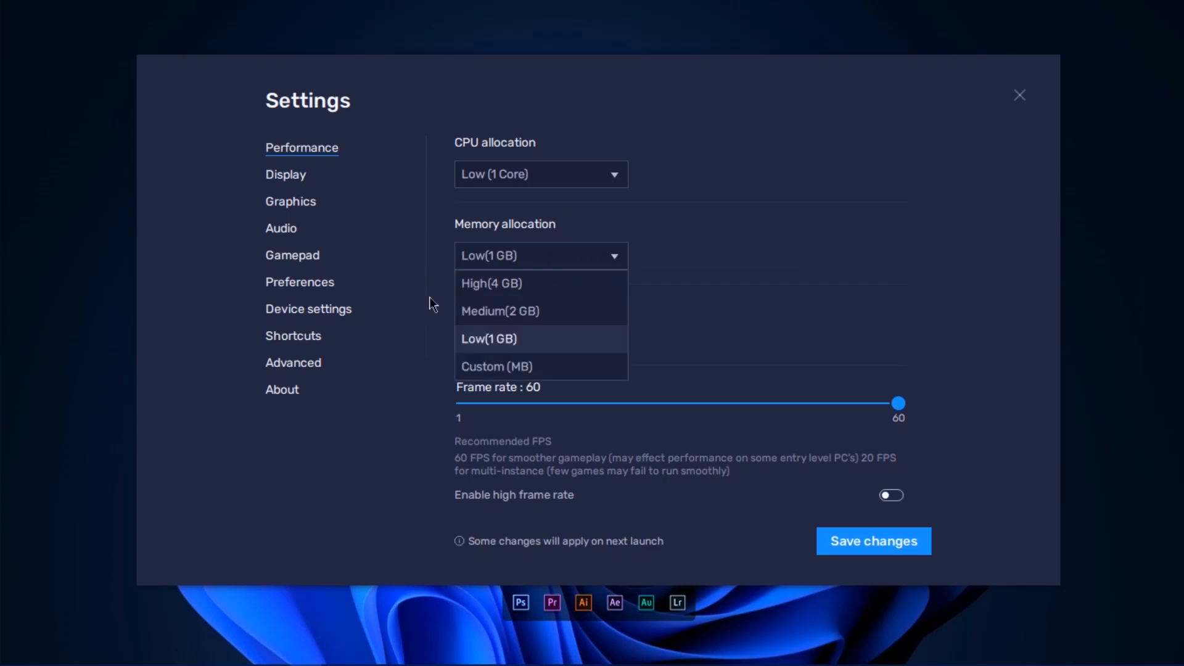
click(495, 366)
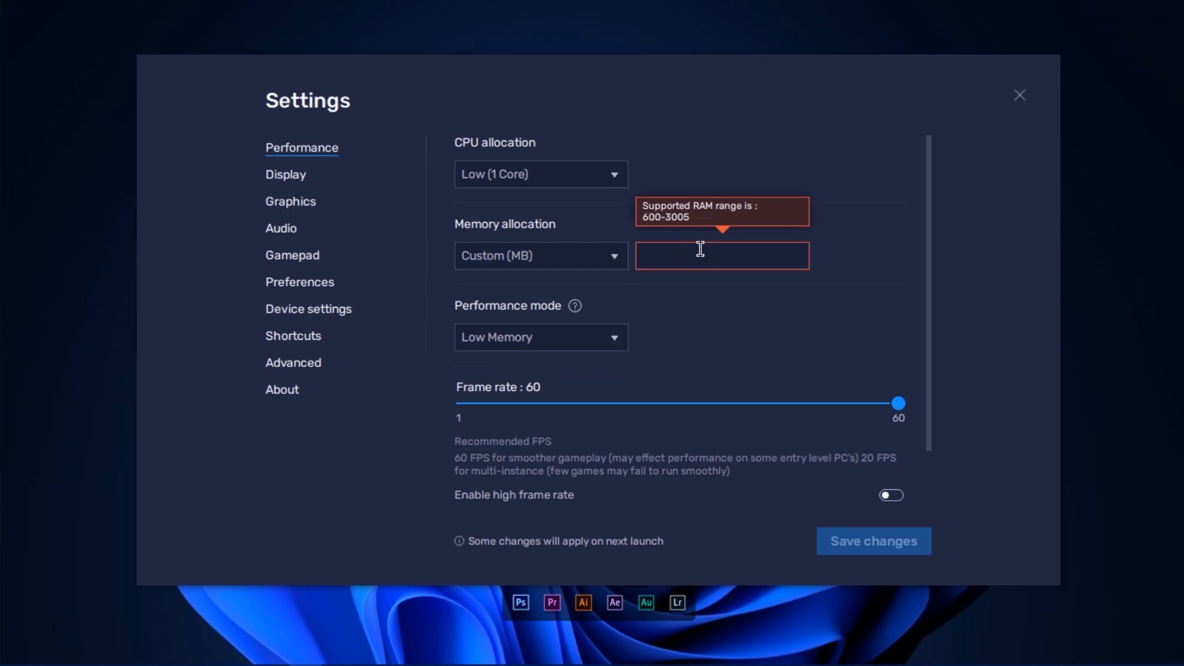
click(702, 256)
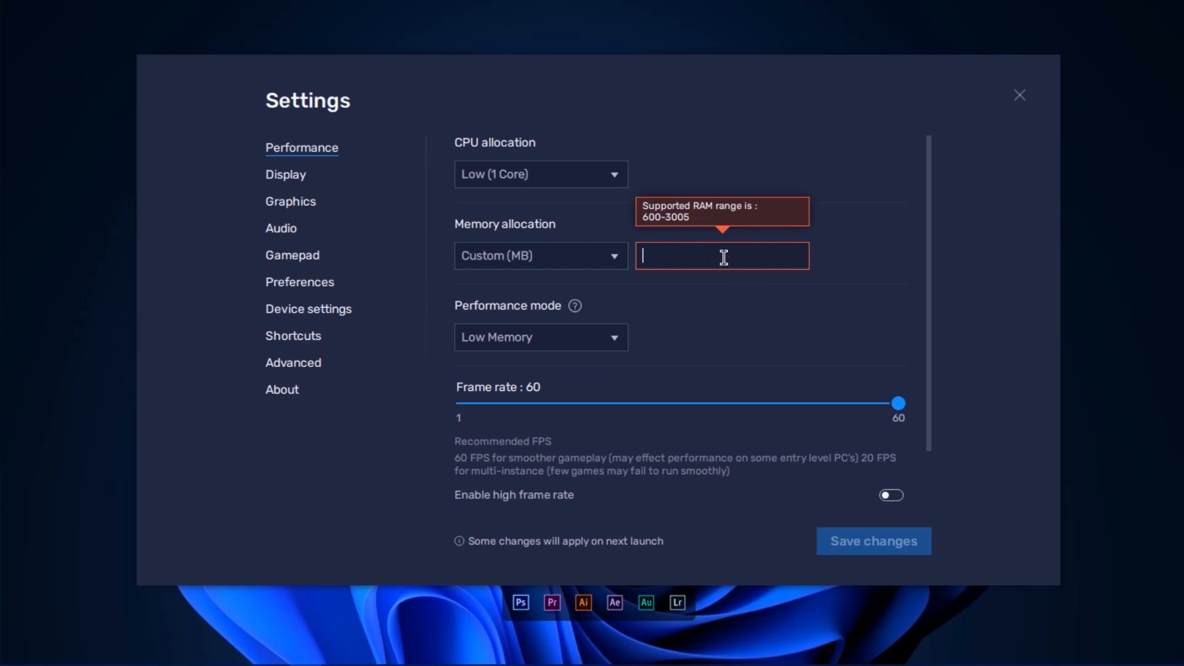
mouse_move(700, 252)
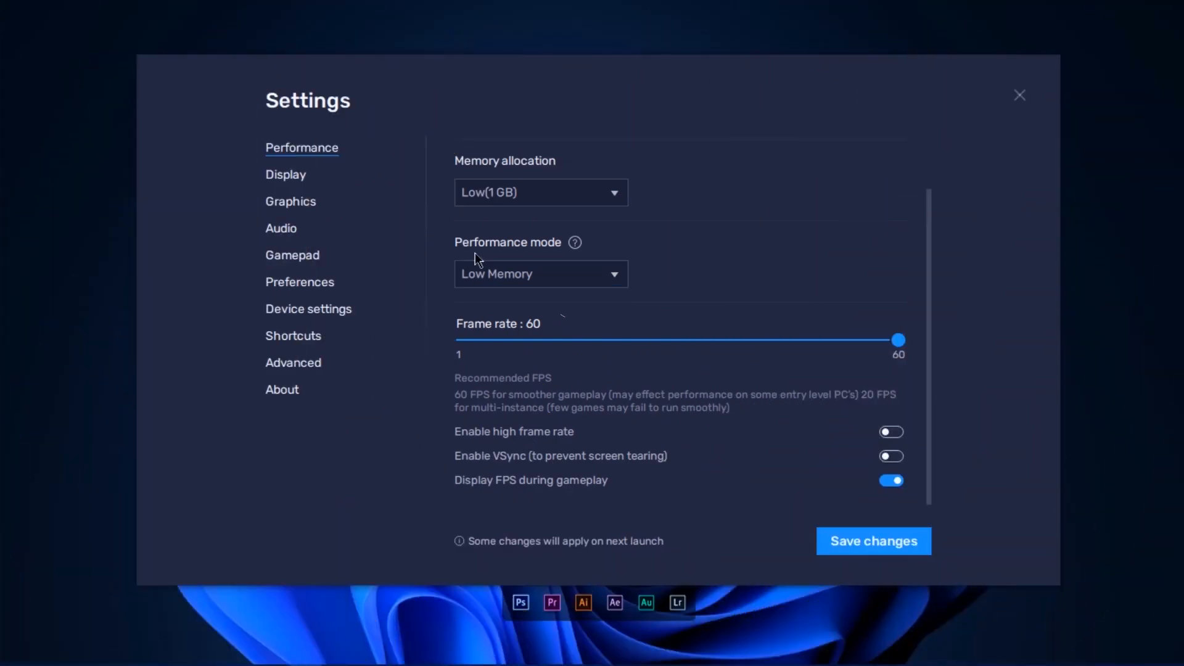
Keep performance mode at Low Memory with the frame rate at 60.
click(541, 274)
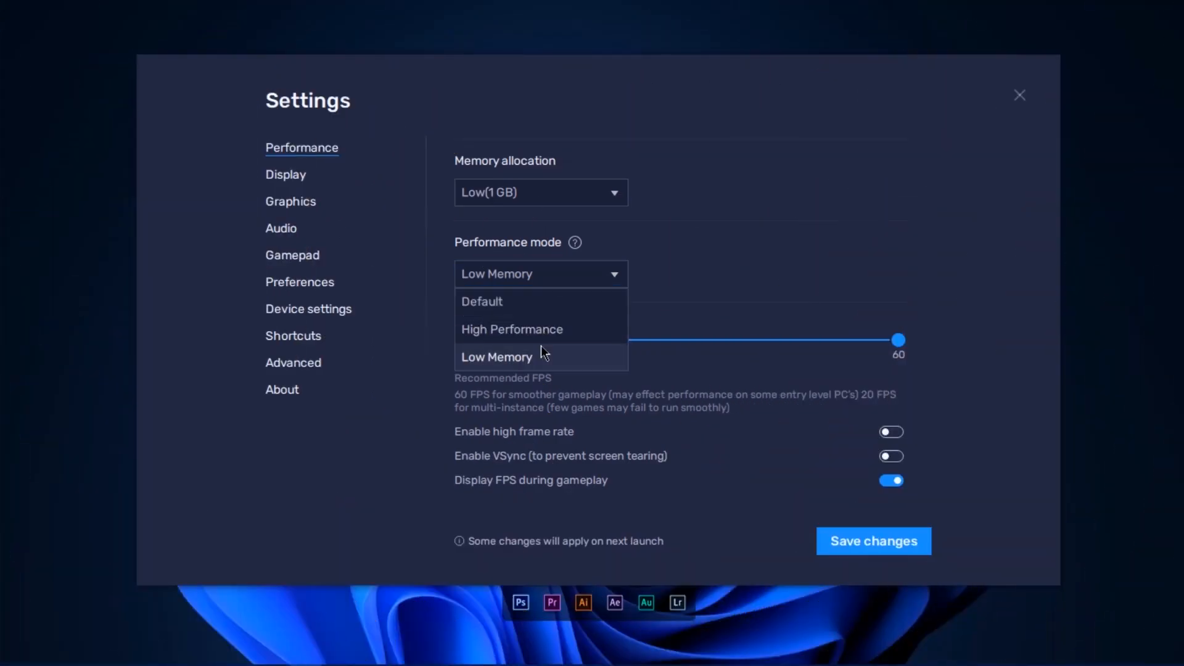
click(495, 358)
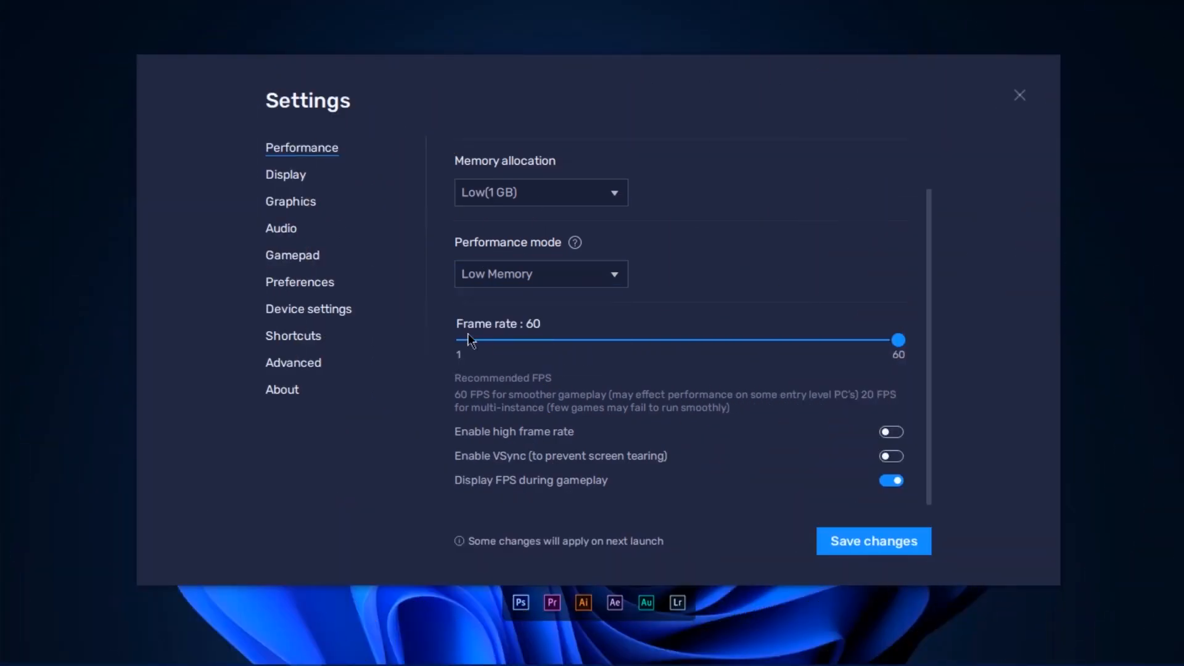
mouse_move(921, 350)
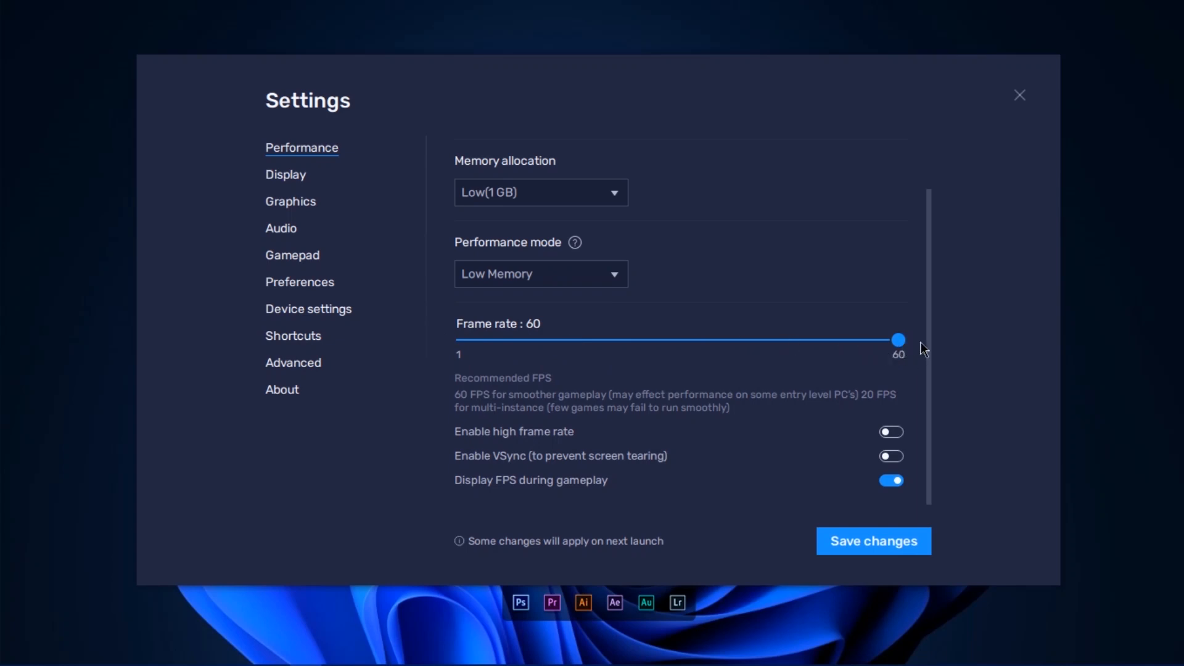
mouse_move(501, 497)
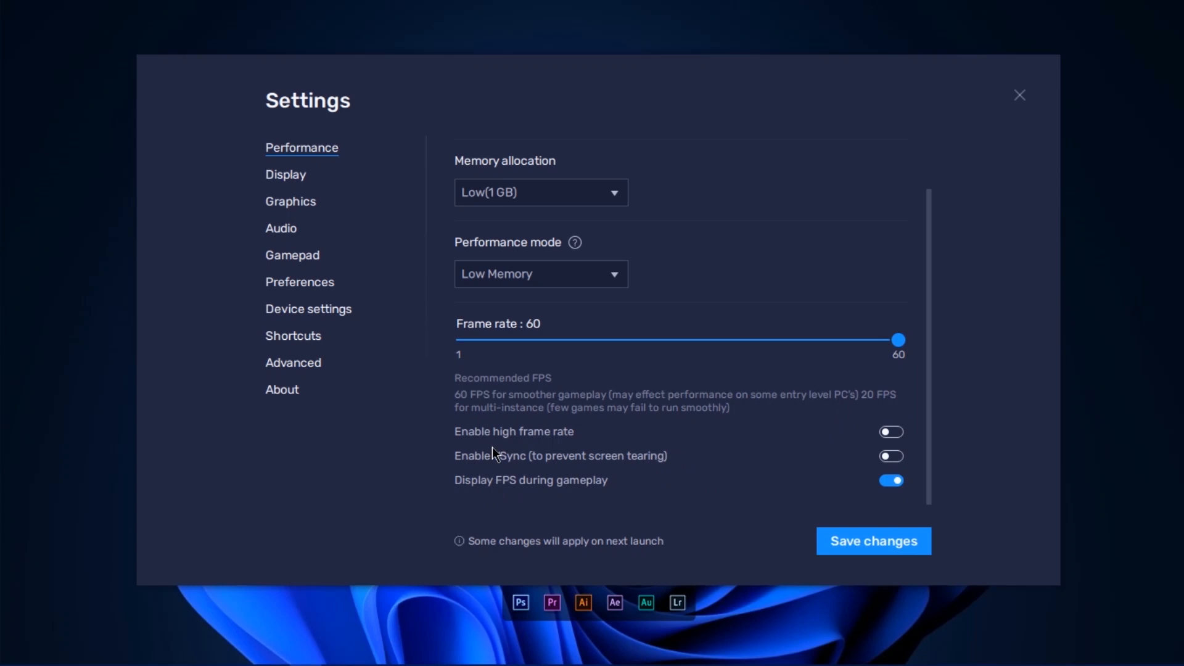
mouse_move(530, 444)
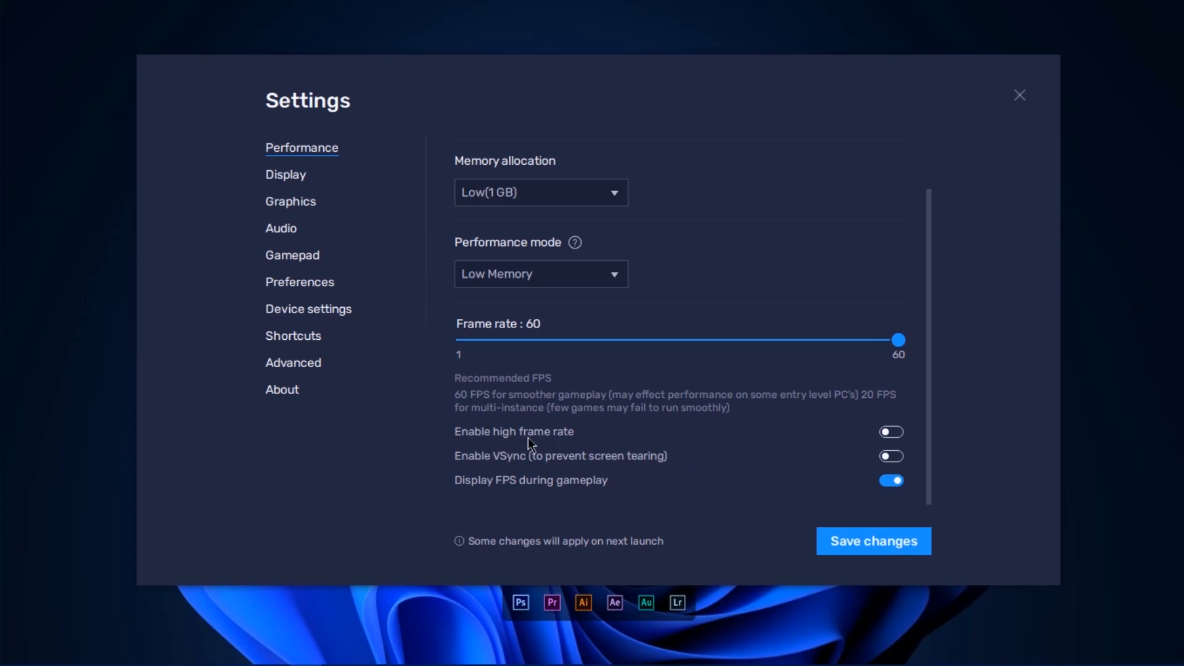
mouse_move(872, 473)
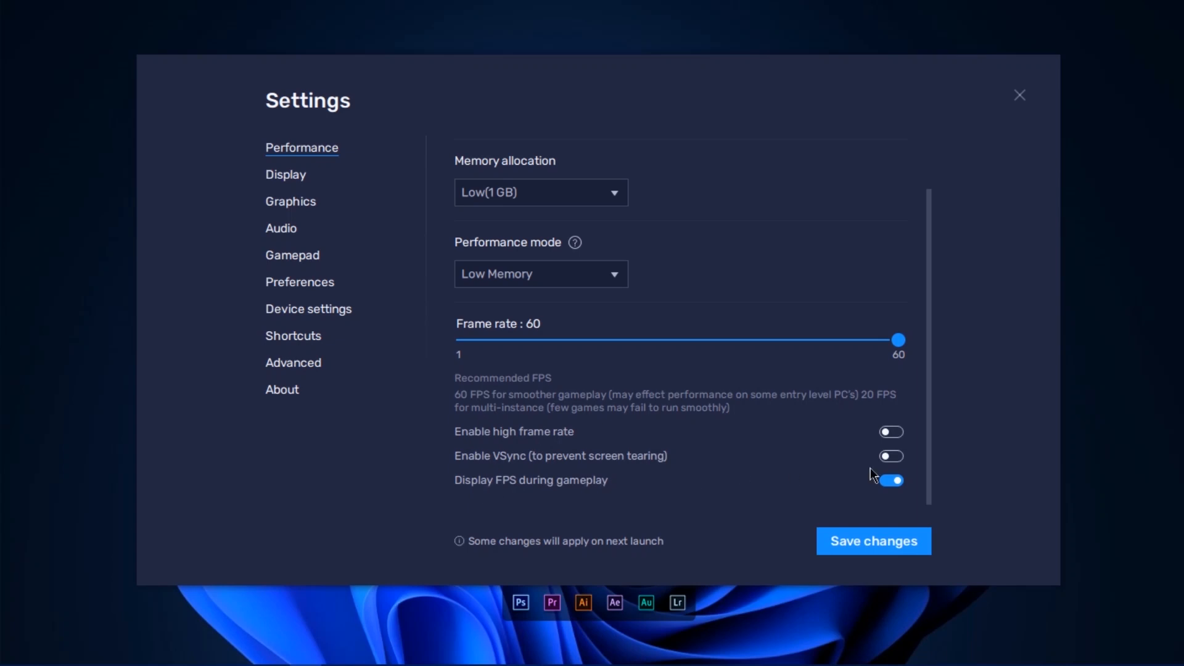
mouse_move(664, 478)
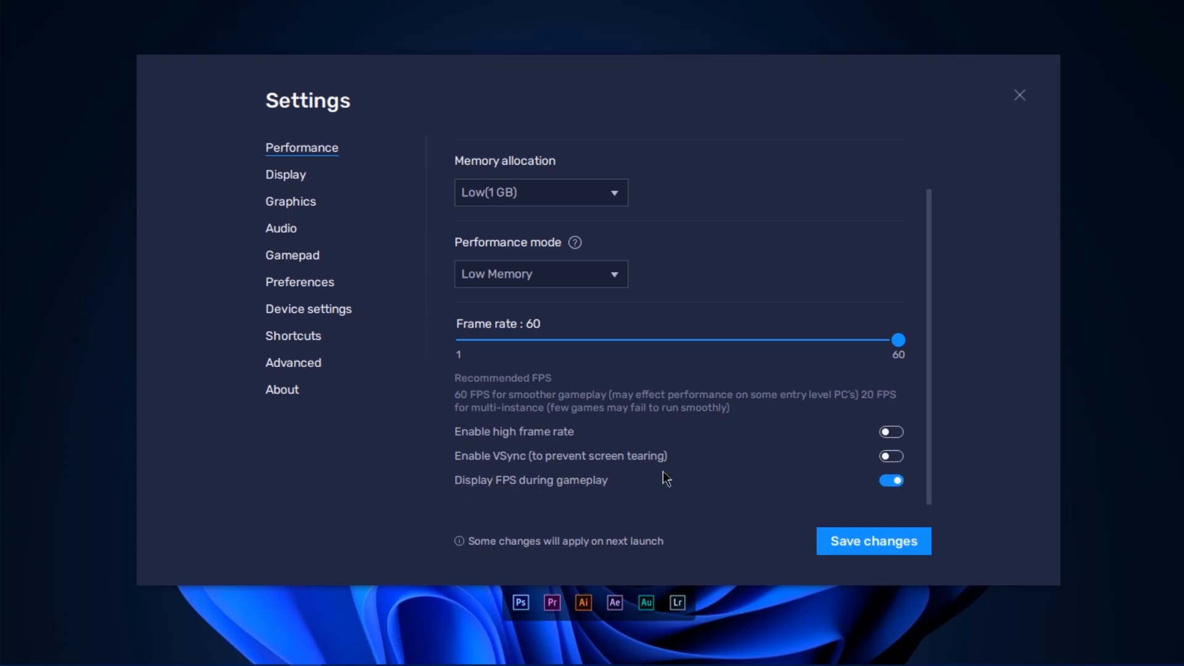
mouse_move(465, 527)
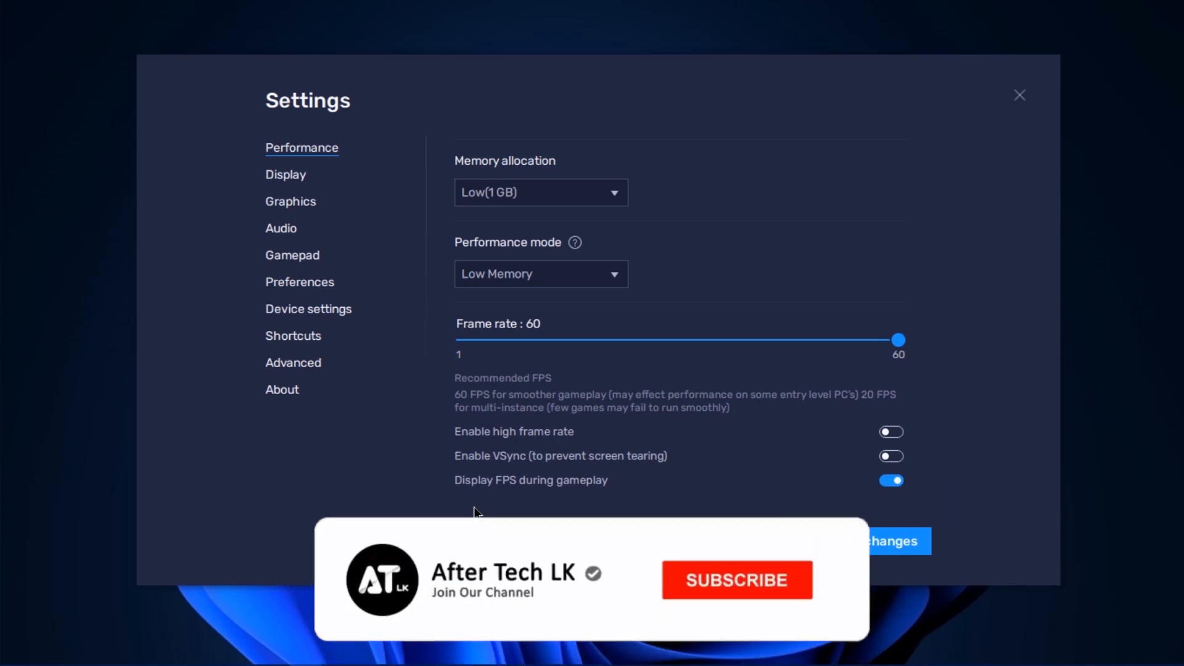
click(736, 579)
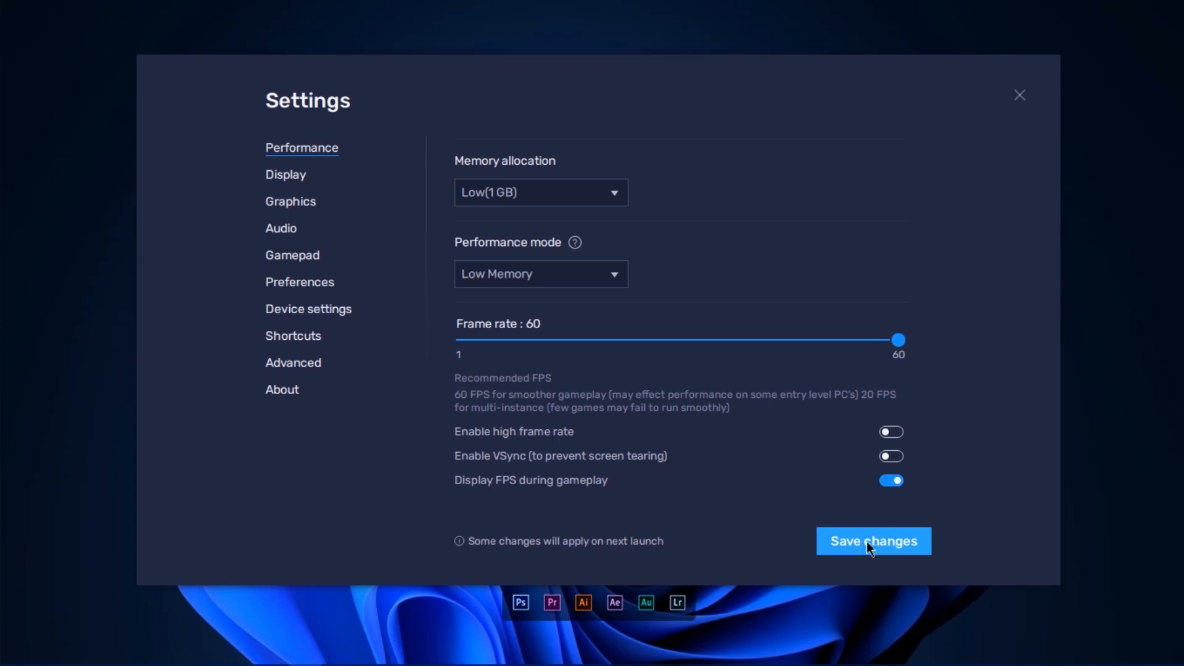
click(873, 541)
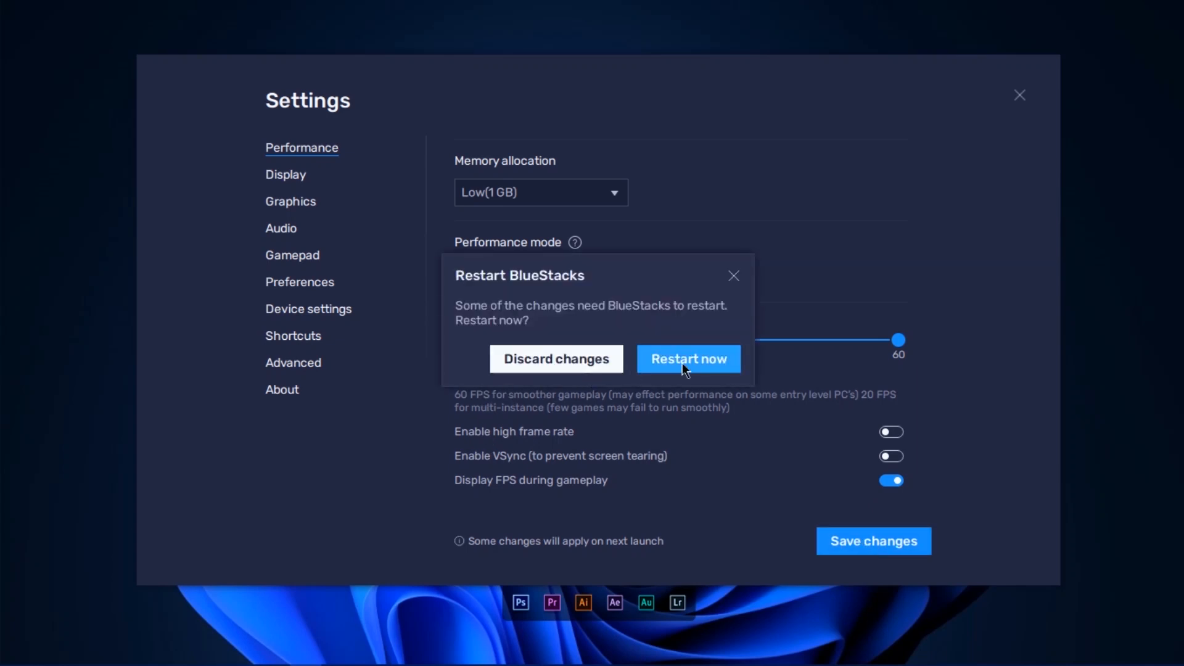
mouse_move(620, 268)
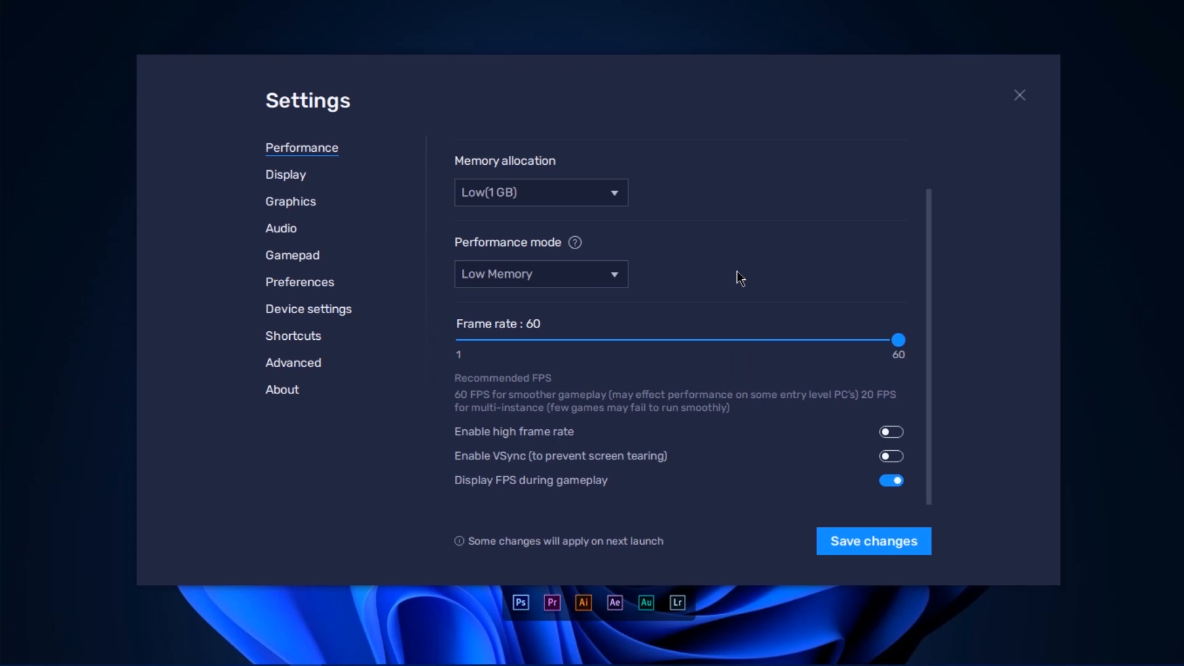
mouse_move(807, 511)
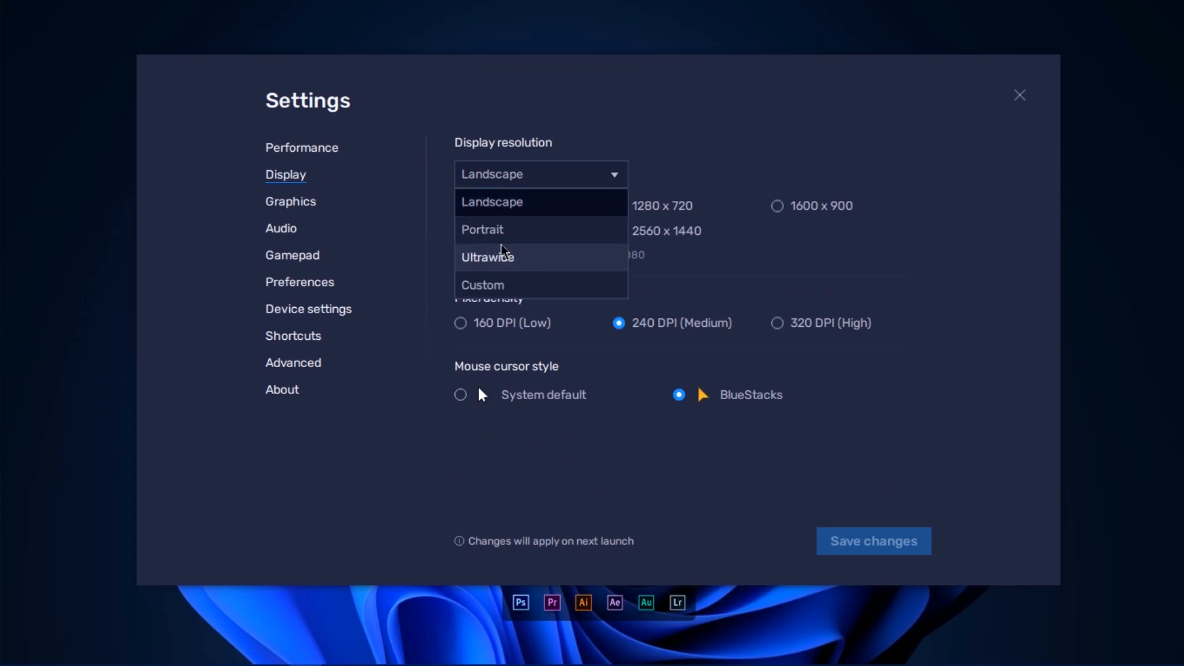
mouse_move(499, 204)
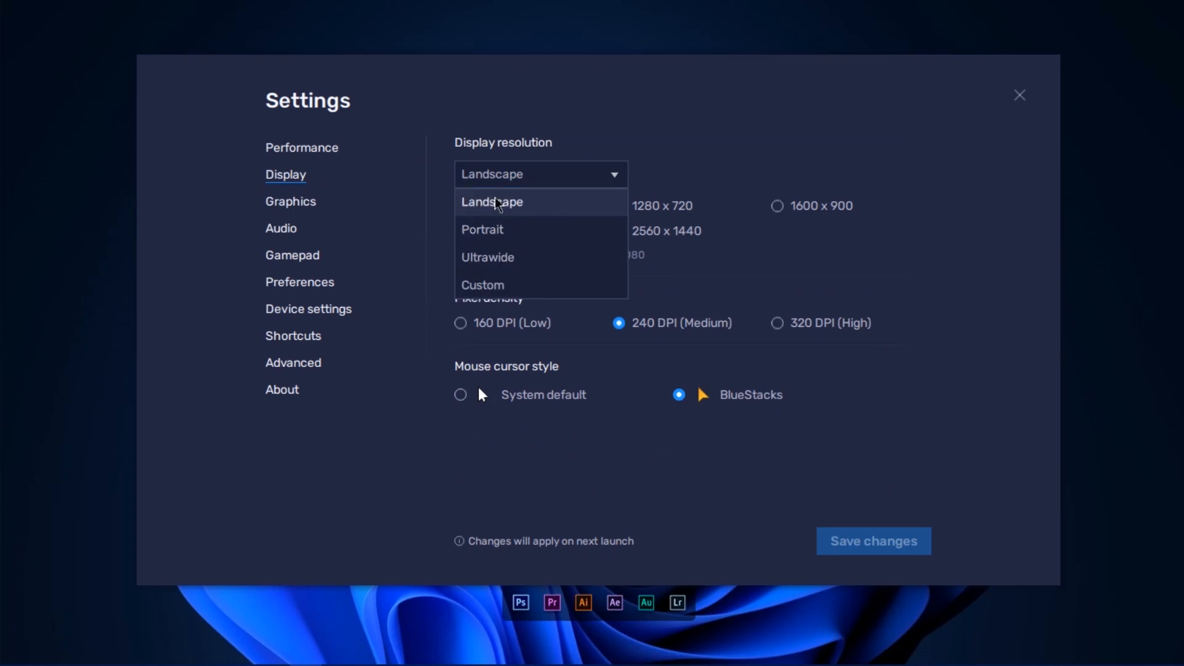
mouse_move(513, 211)
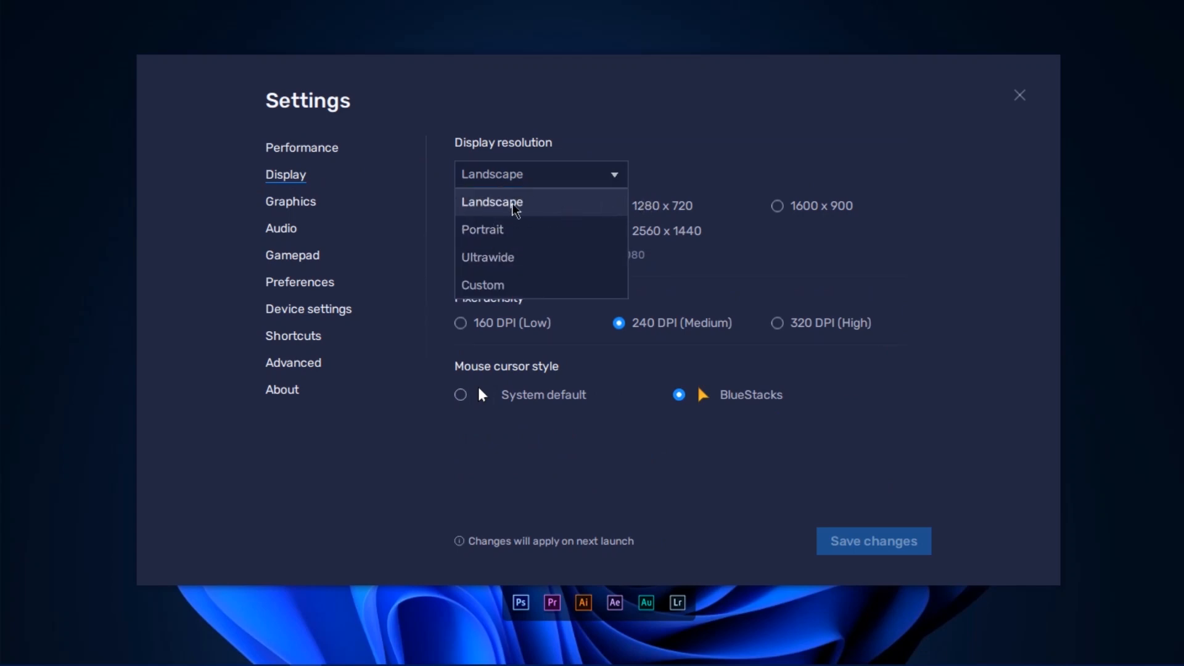
Keep Display orientation at Landscape with 1280 x 720 and 240 DPI.
click(491, 203)
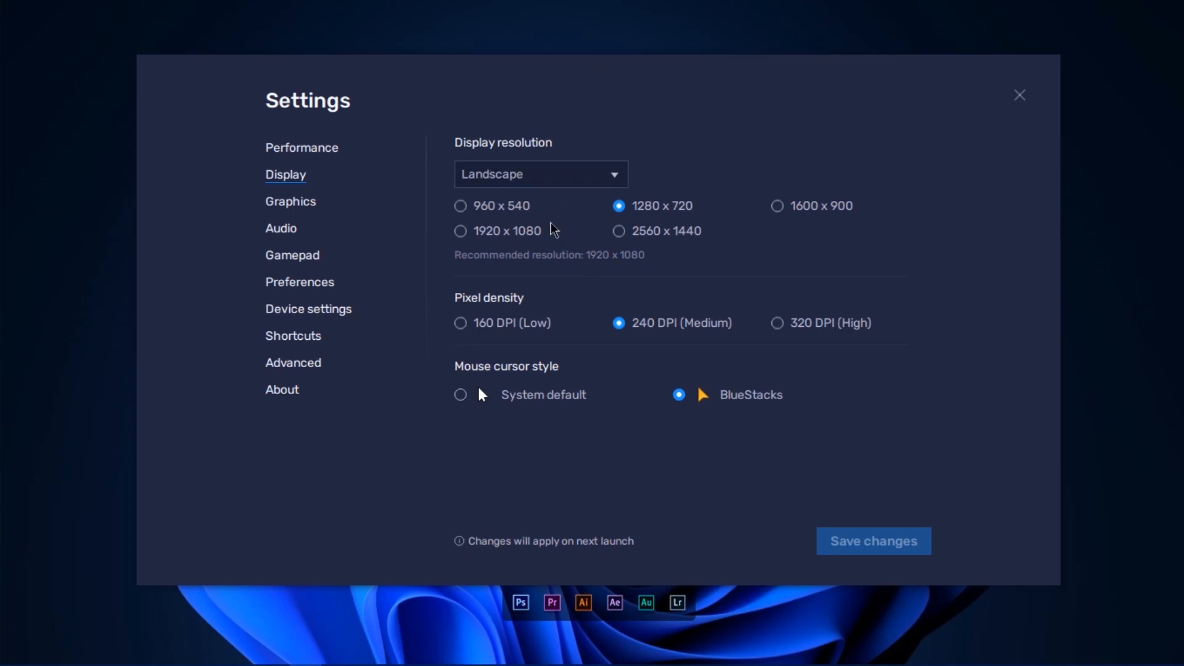
mouse_move(777, 205)
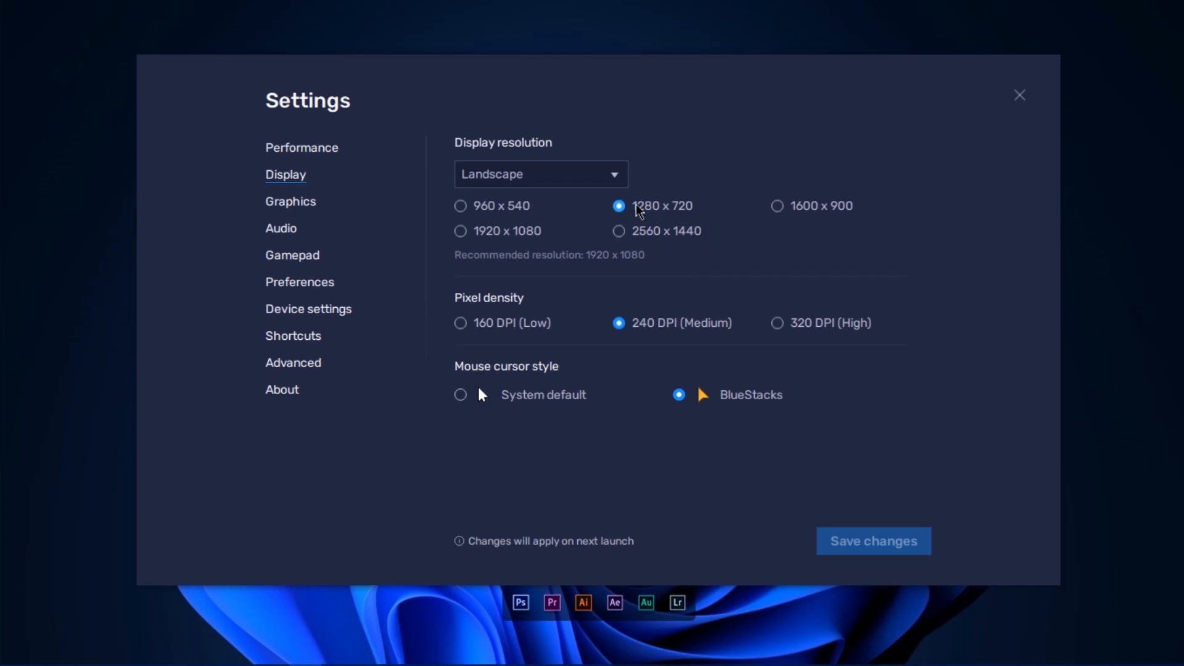
mouse_move(502, 219)
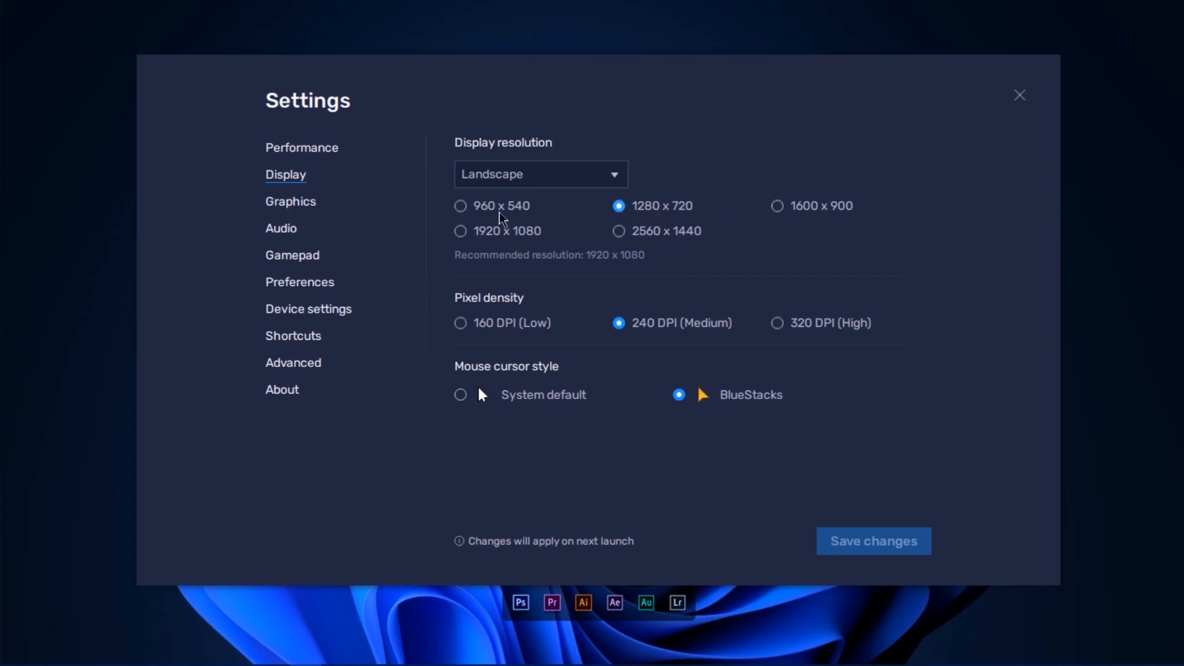
mouse_move(632, 230)
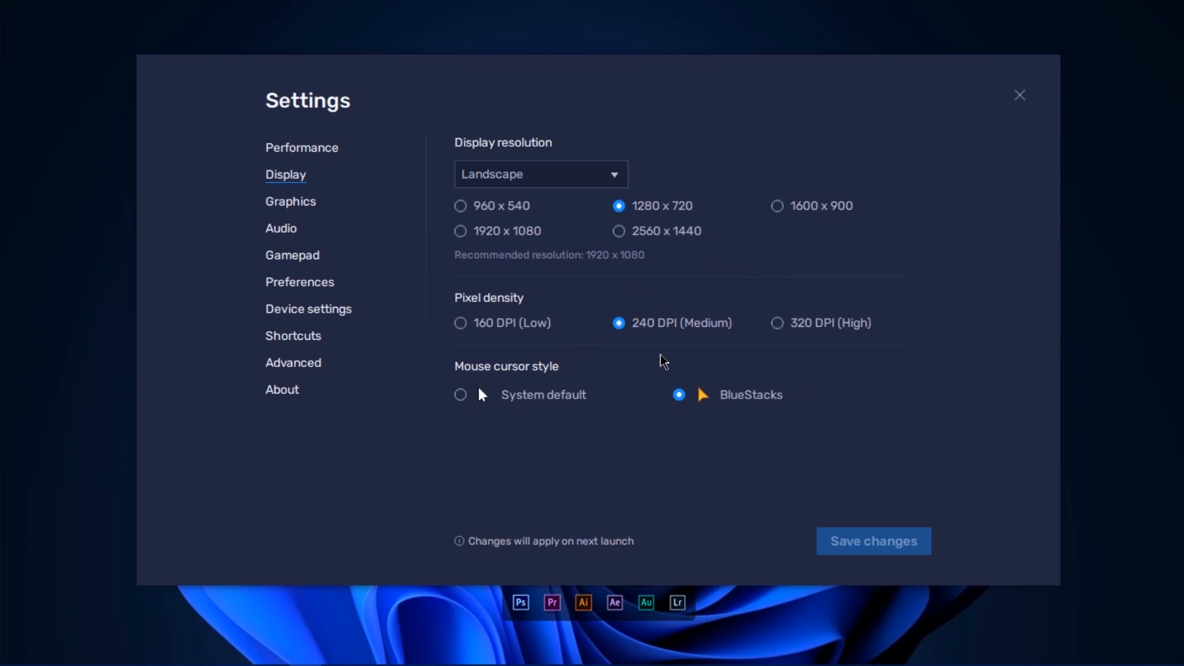
mouse_move(520, 308)
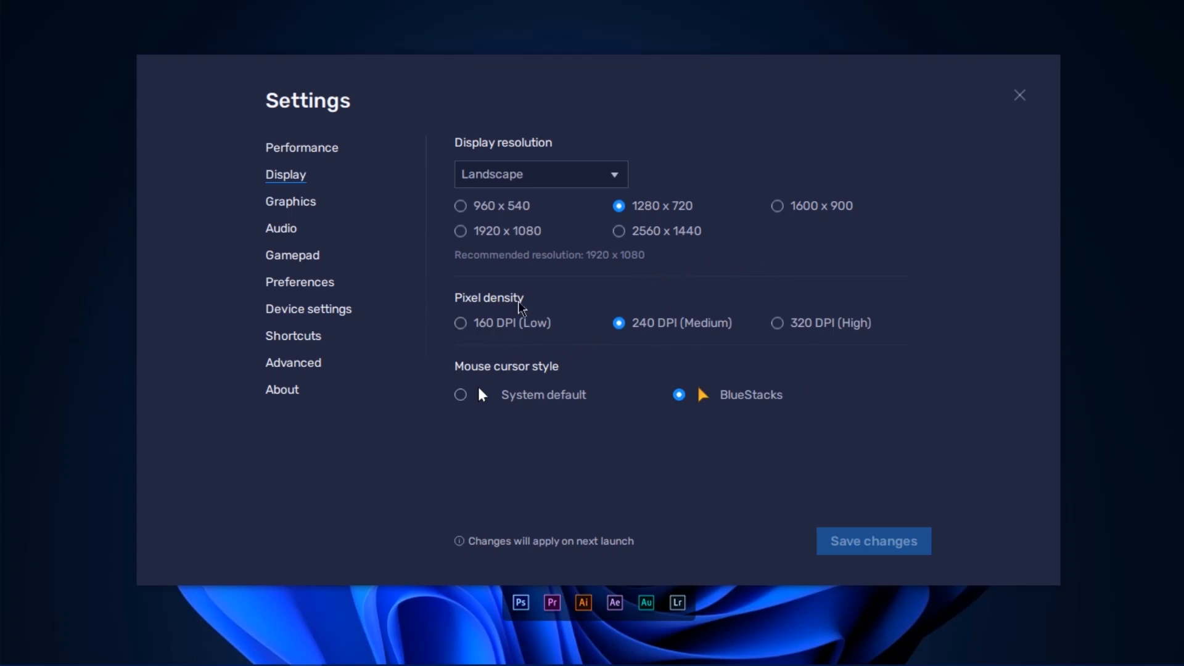
mouse_move(592, 338)
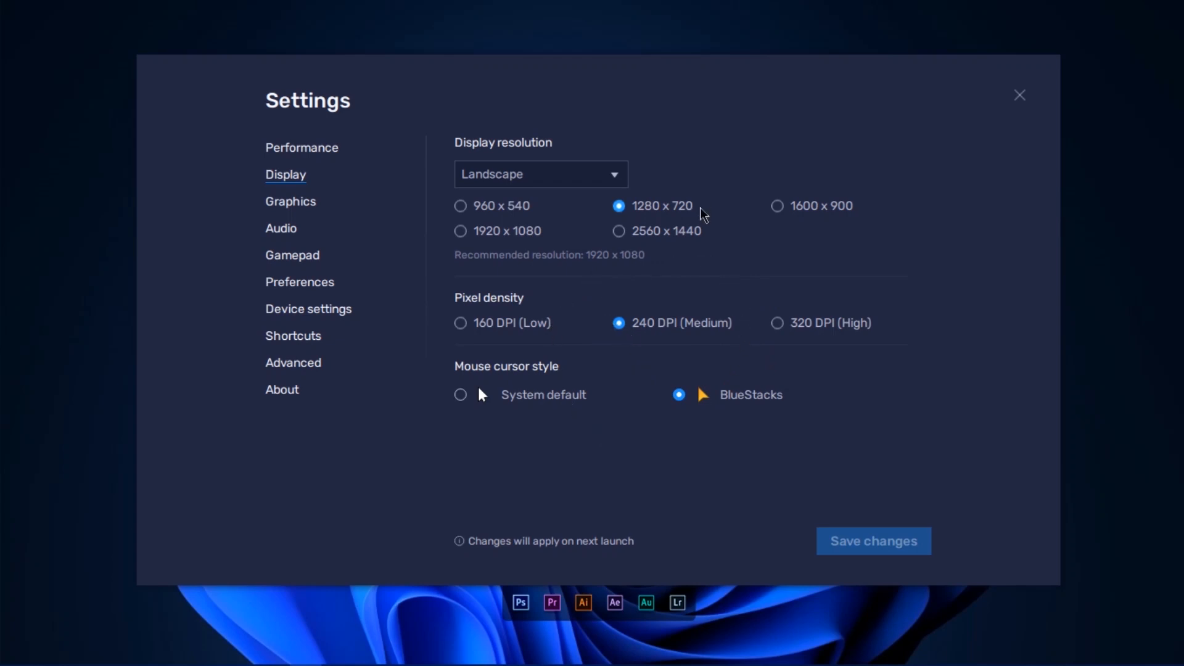
mouse_move(702, 276)
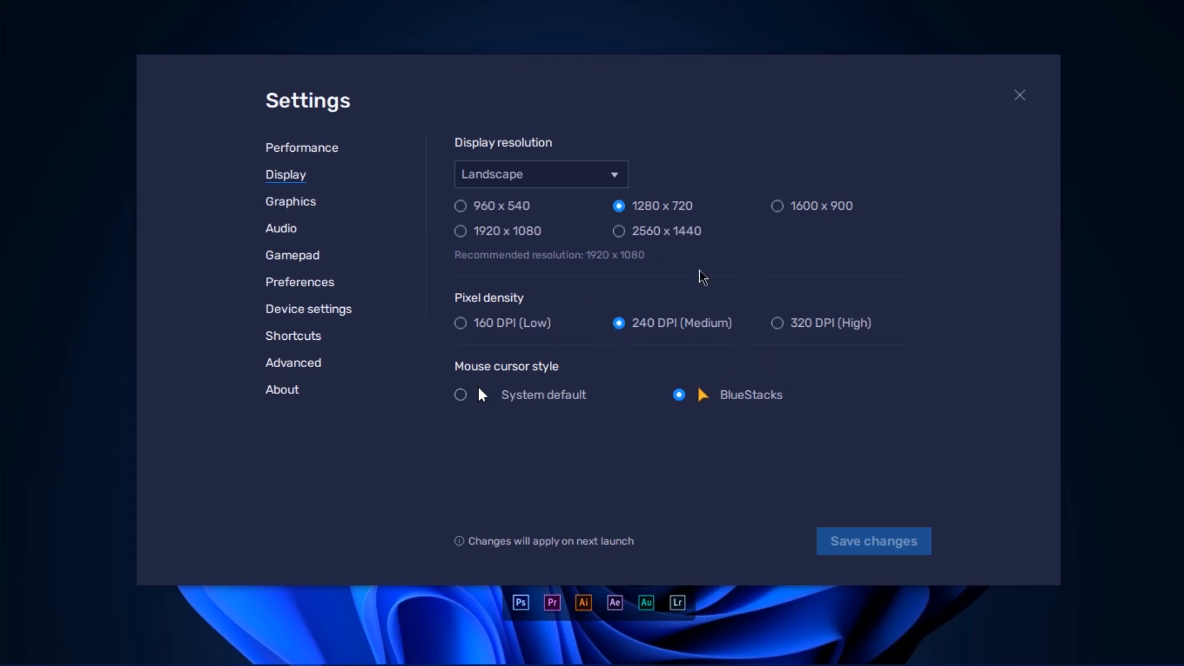
mouse_move(420, 362)
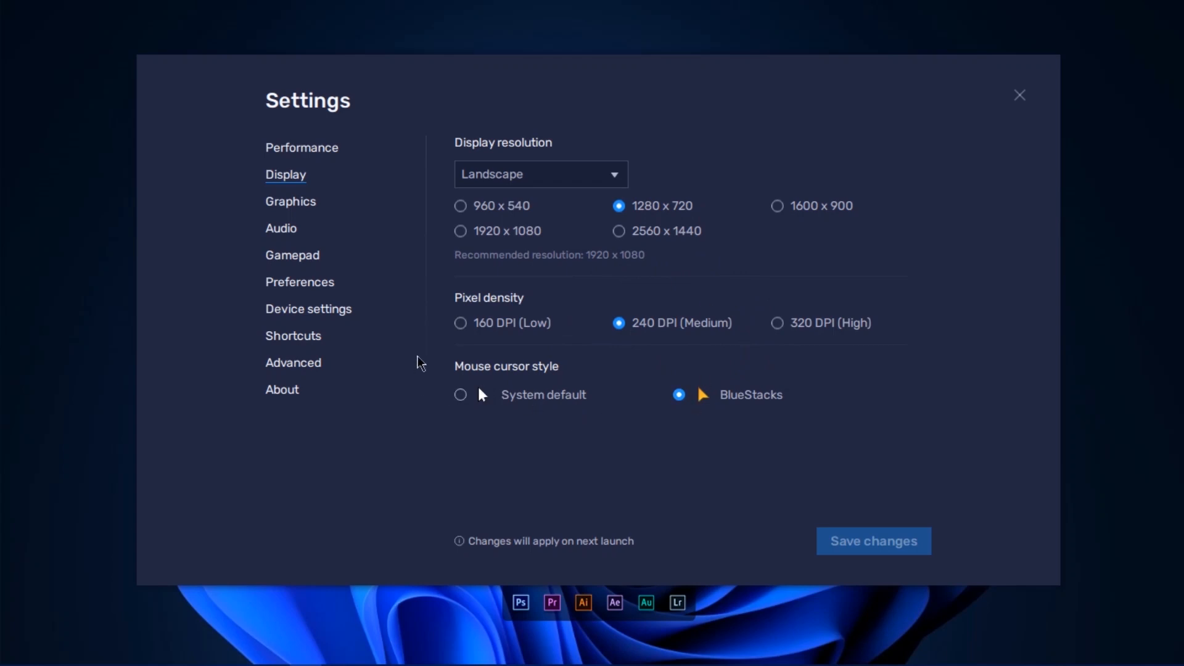
mouse_move(636, 404)
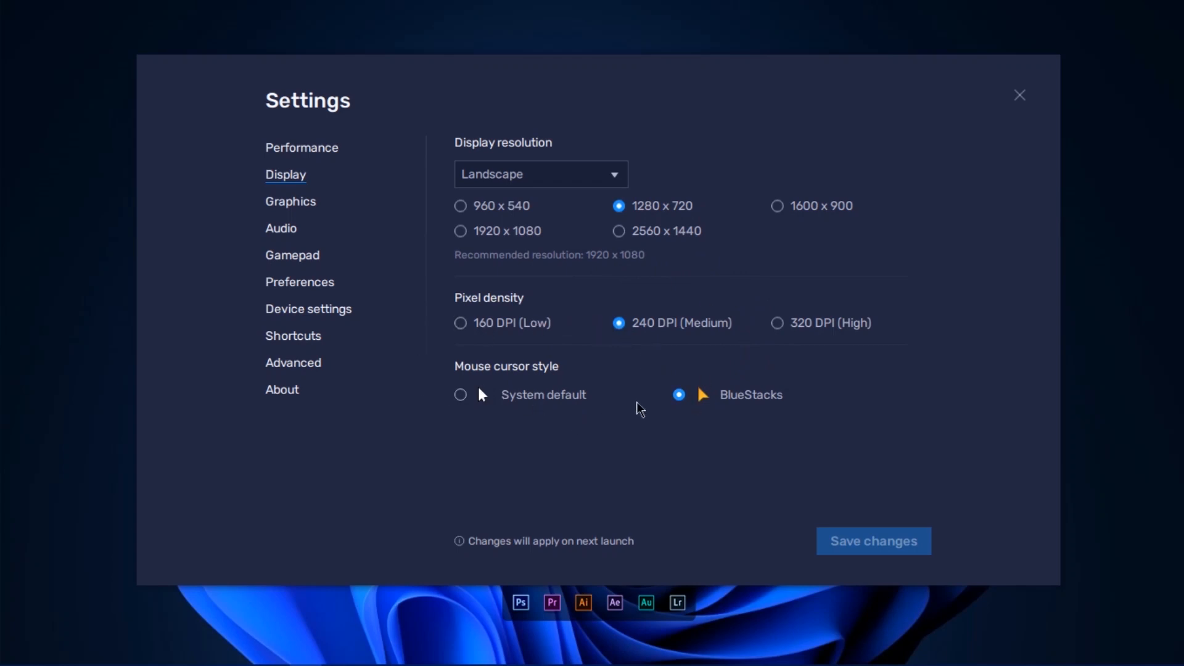
mouse_move(488, 411)
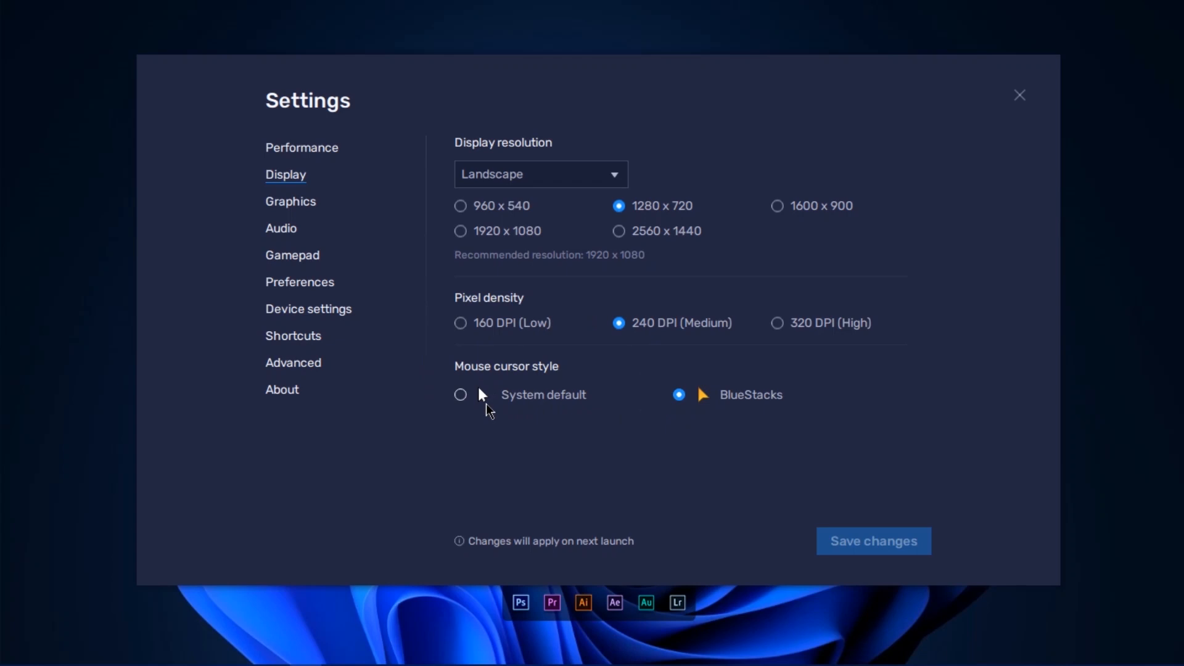
mouse_move(570, 426)
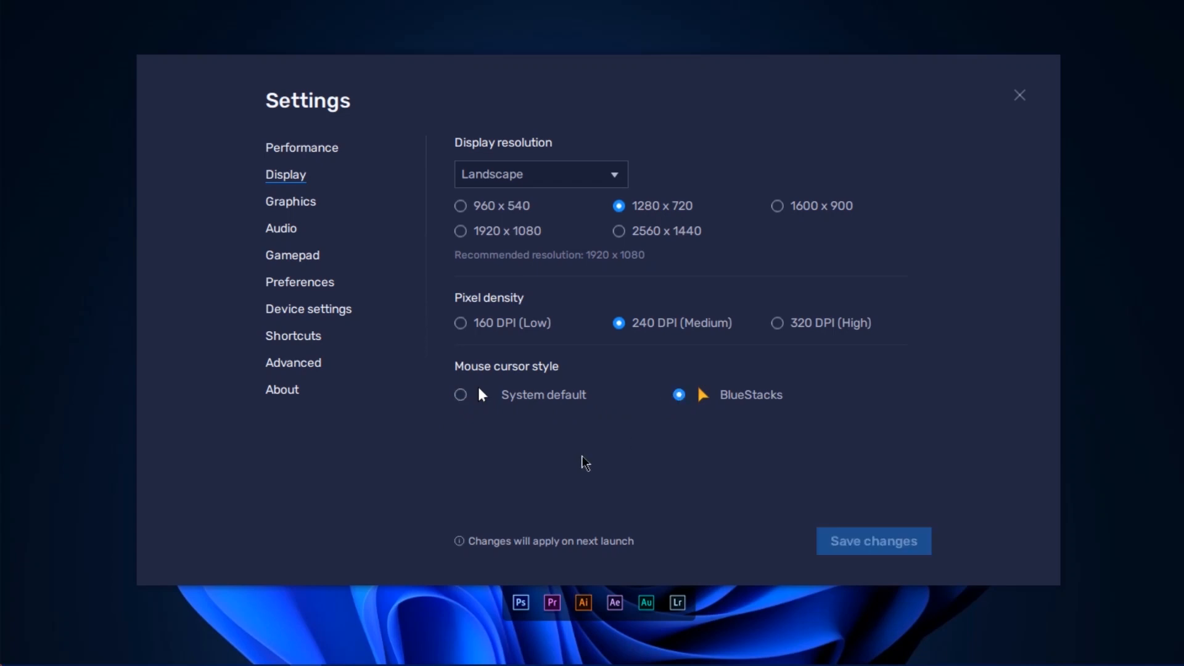
In Graphics settings, select OpenGL as the graphics renderer.
click(291, 201)
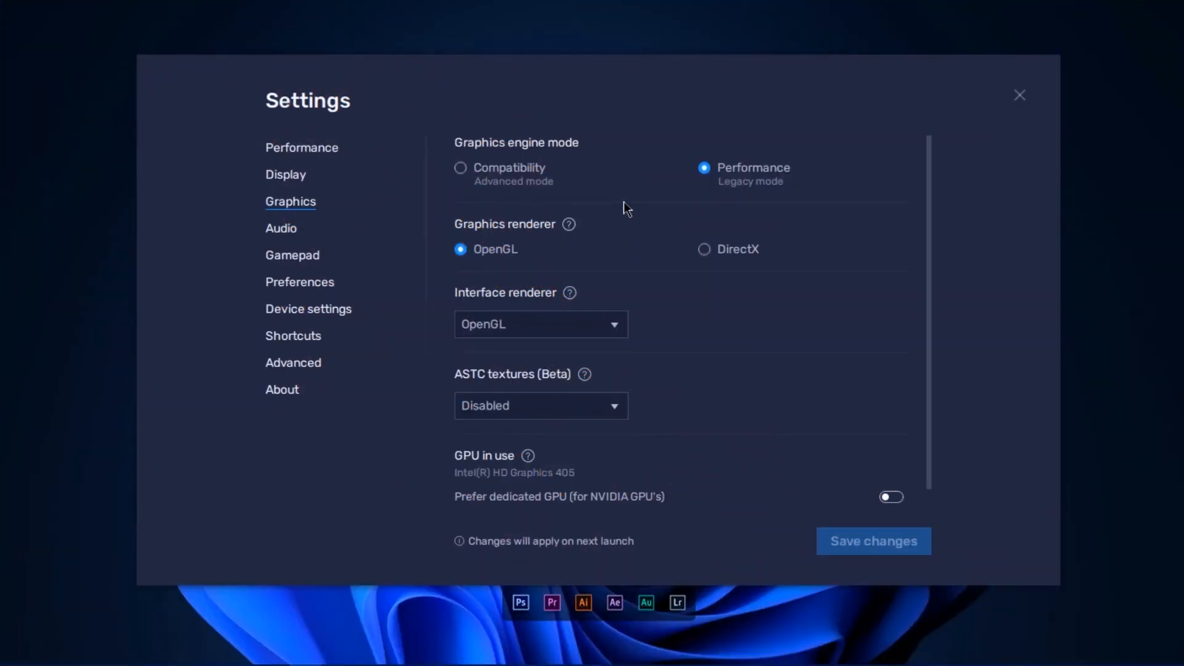
mouse_move(683, 141)
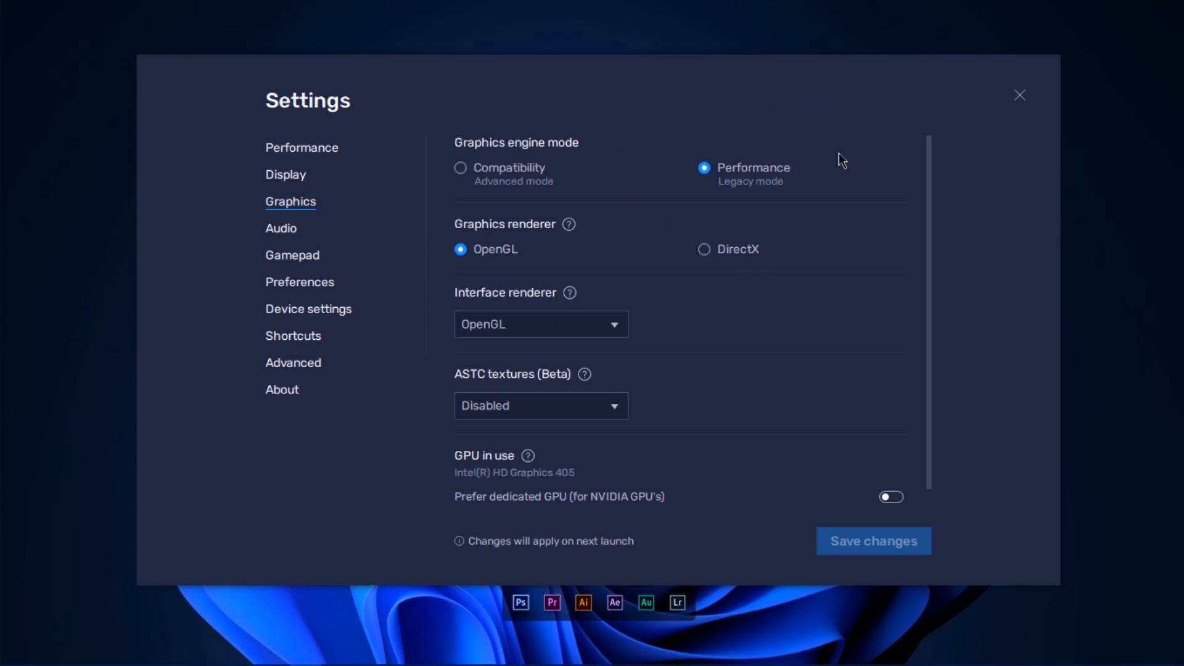
scroll(down, 3)
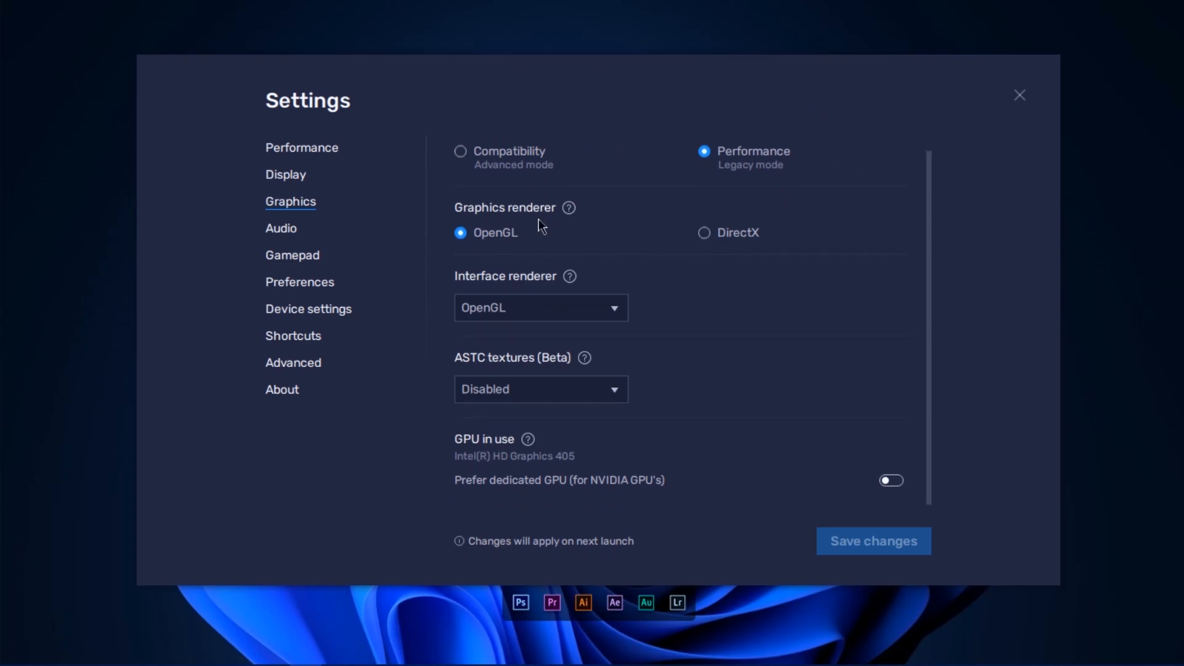
mouse_move(516, 279)
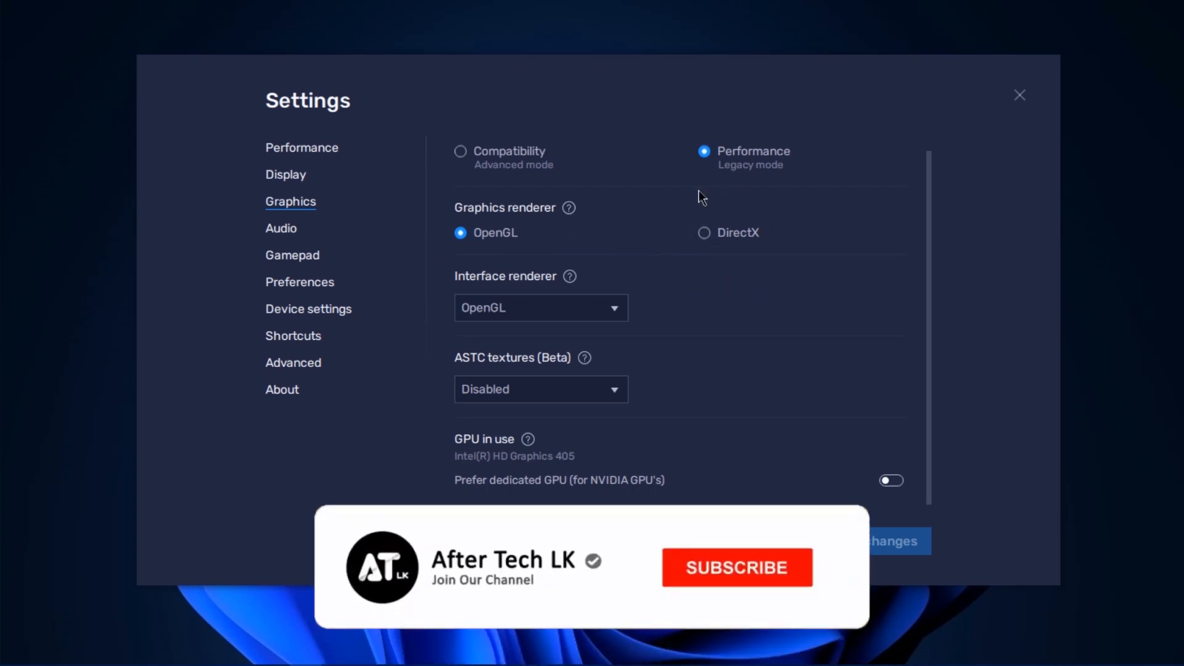
click(736, 567)
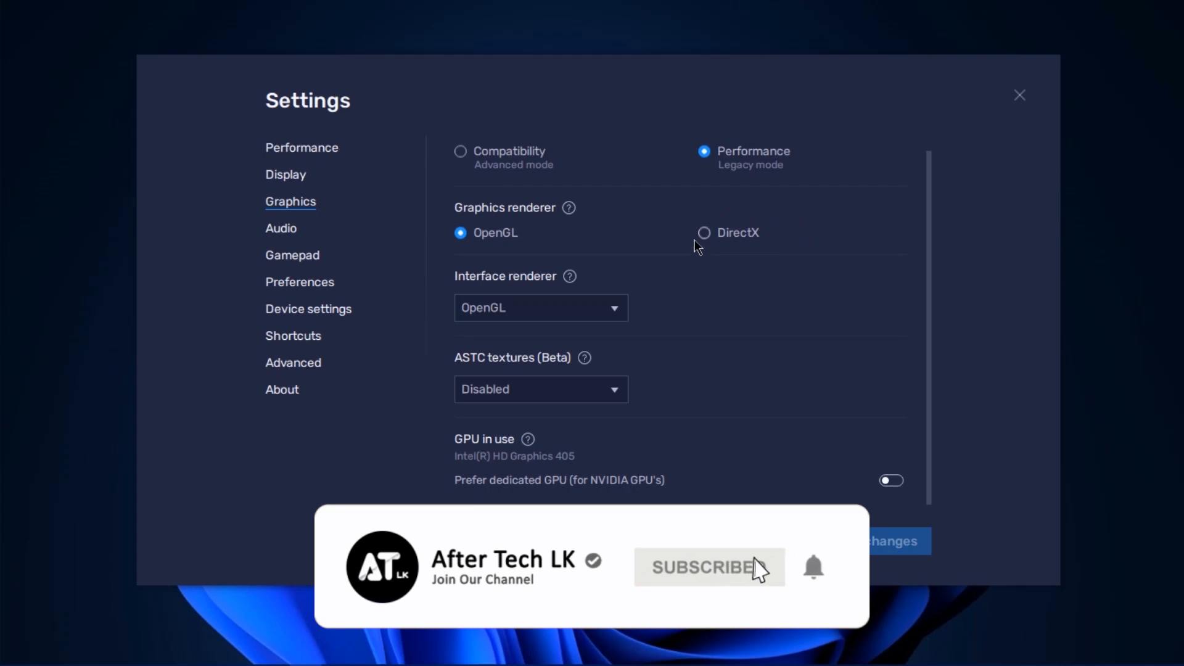
click(709, 567)
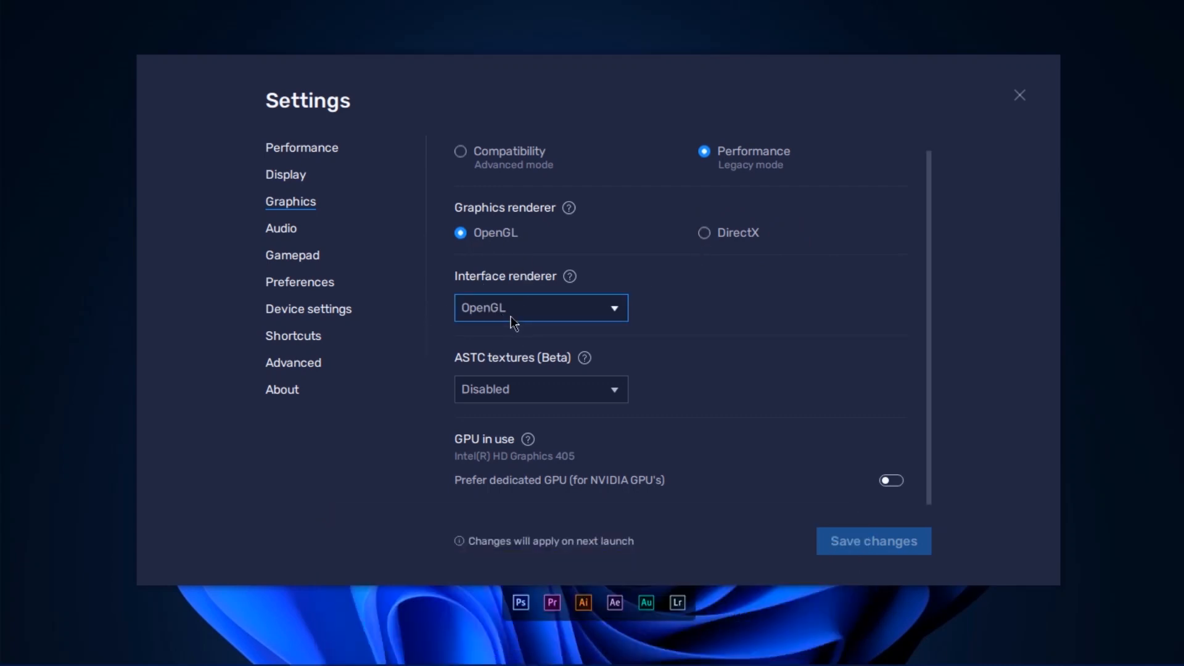
Set the interface renderer to OpenGL and keep ASTC textures Disabled.
click(540, 308)
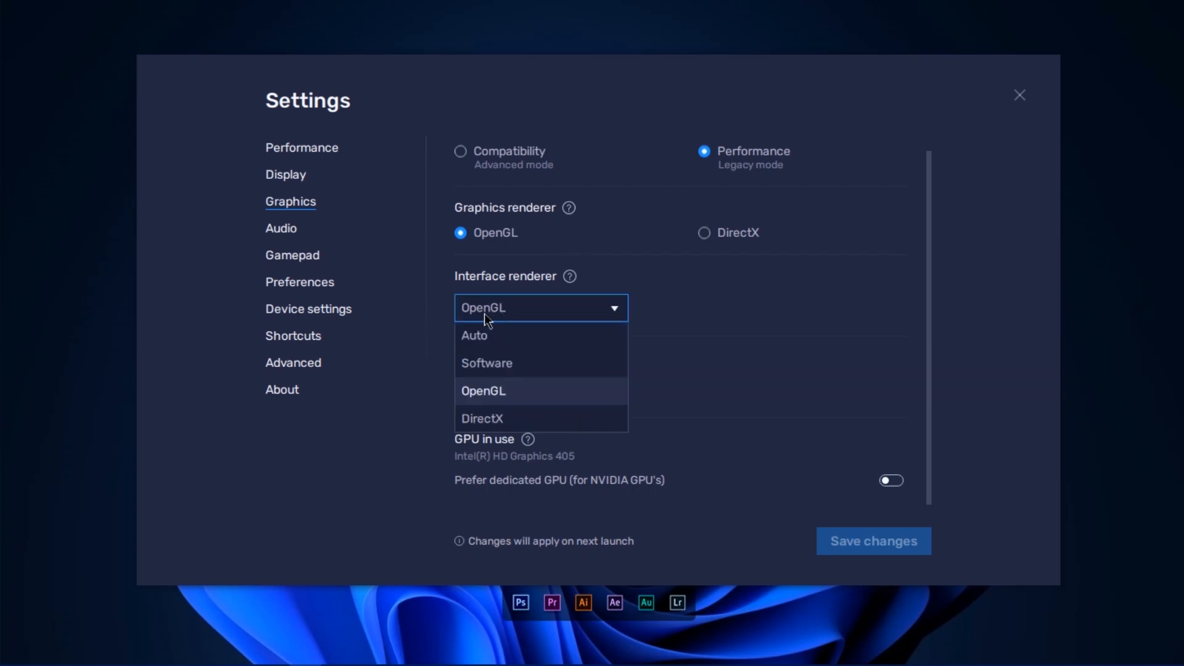
click(482, 391)
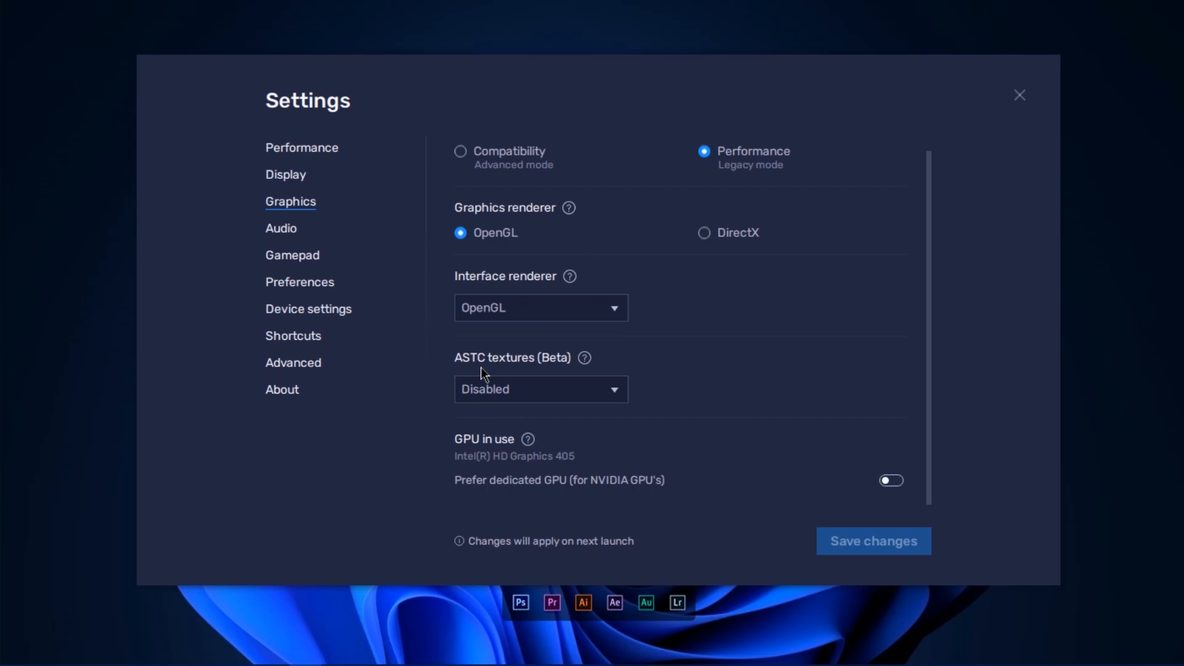
click(540, 388)
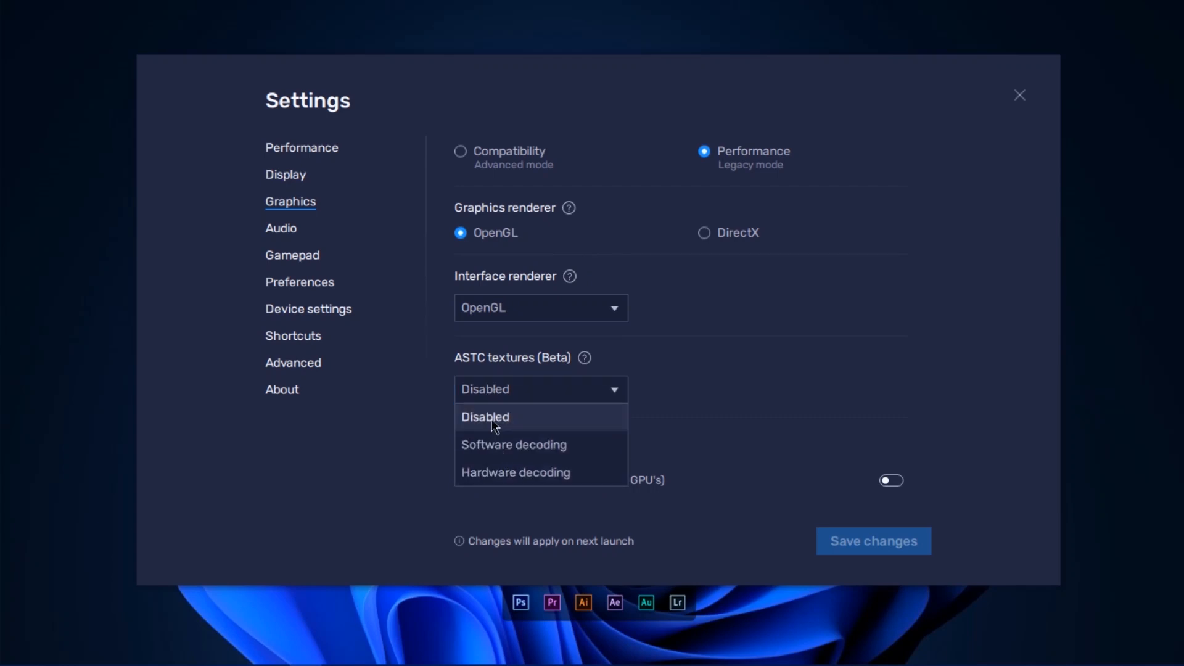
click(484, 417)
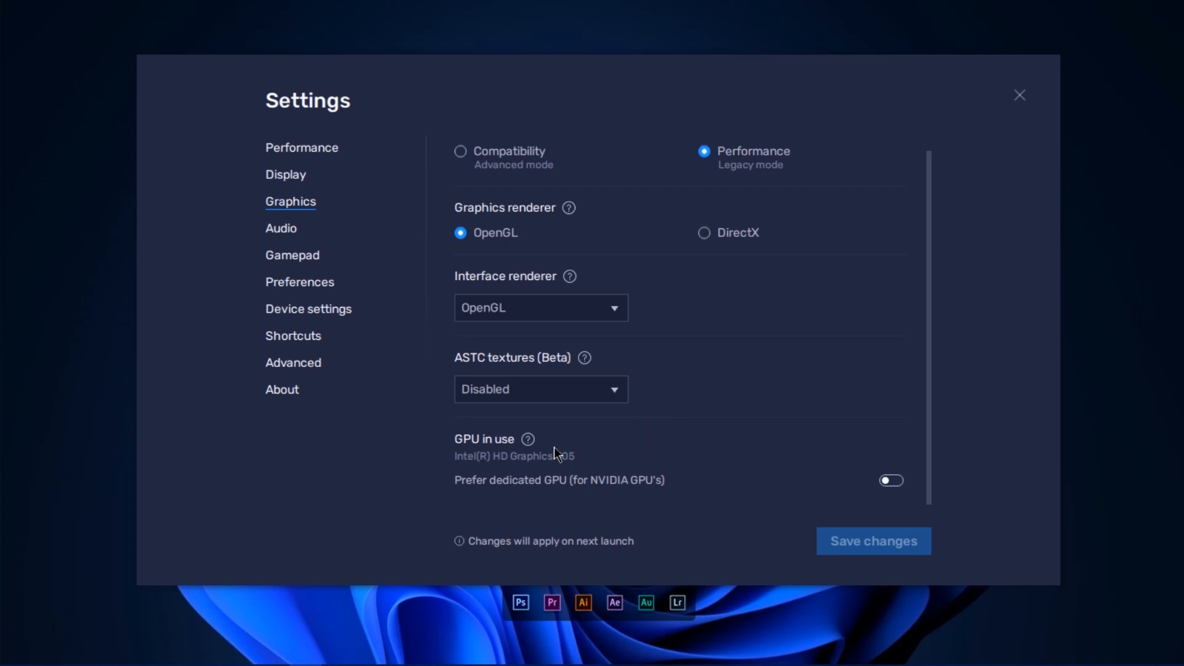
mouse_move(774, 453)
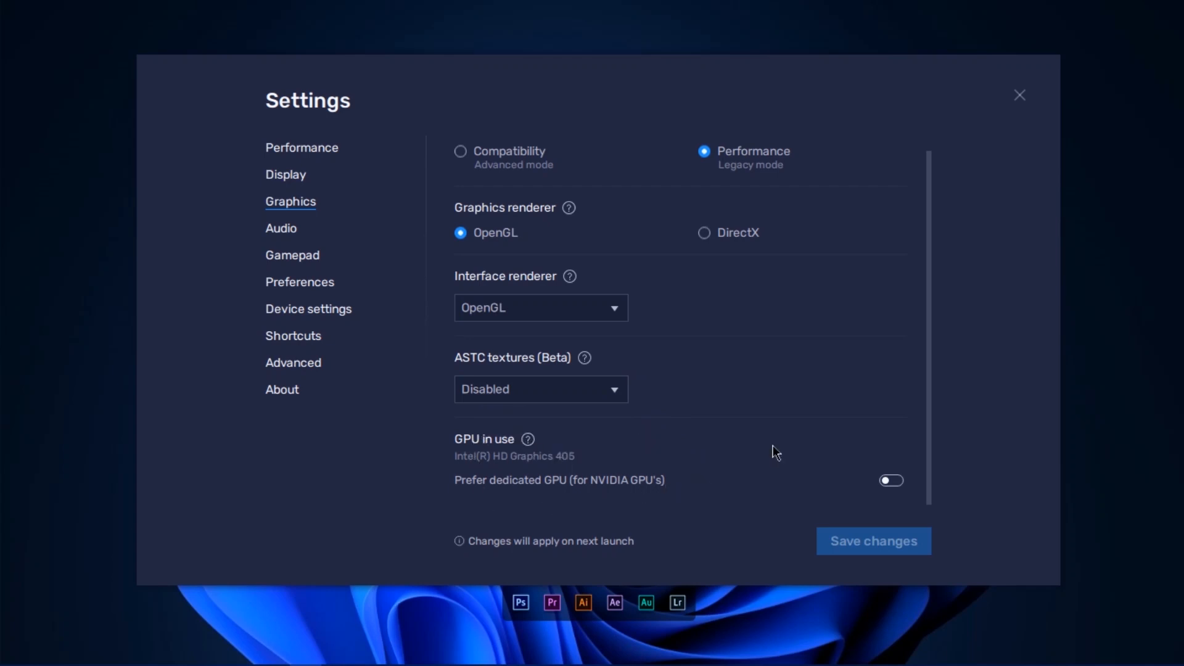
mouse_move(907, 503)
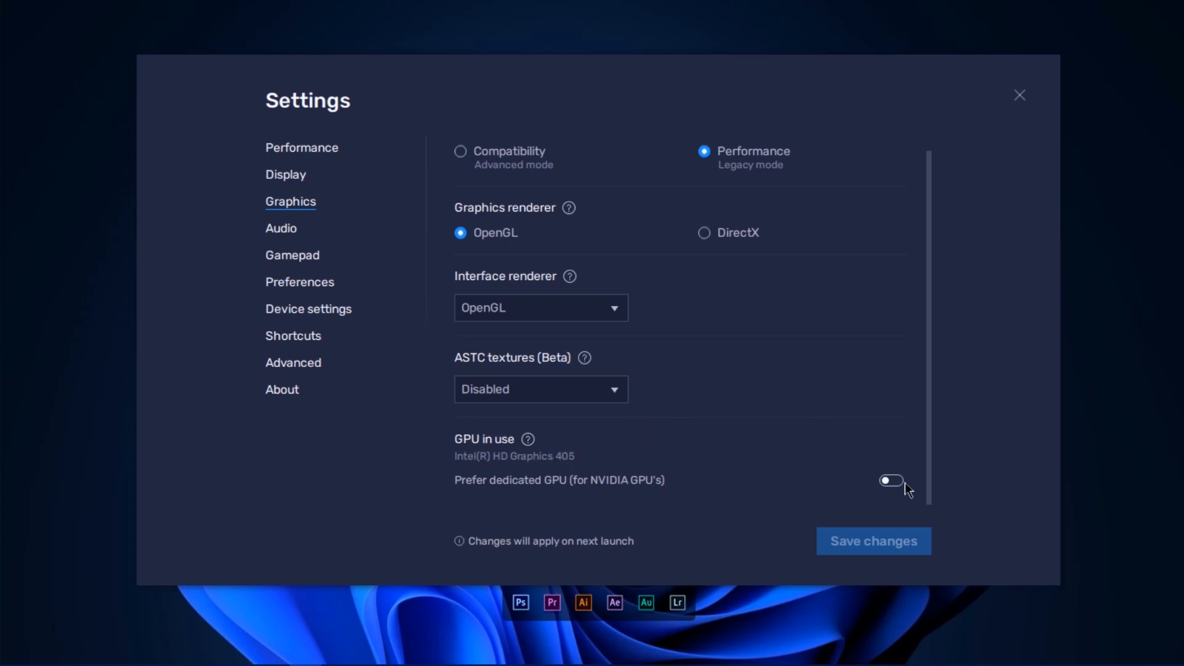
click(890, 479)
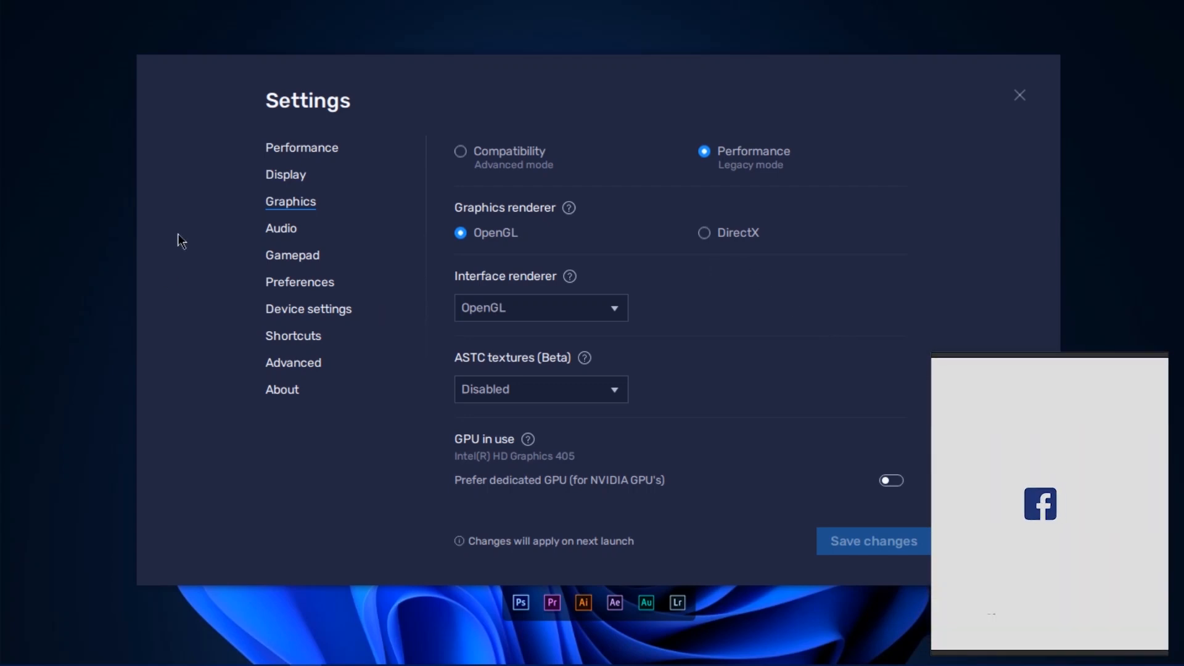
Review the Gamepad, Preferences and Shortcuts pages, then return to Performance.
click(292, 255)
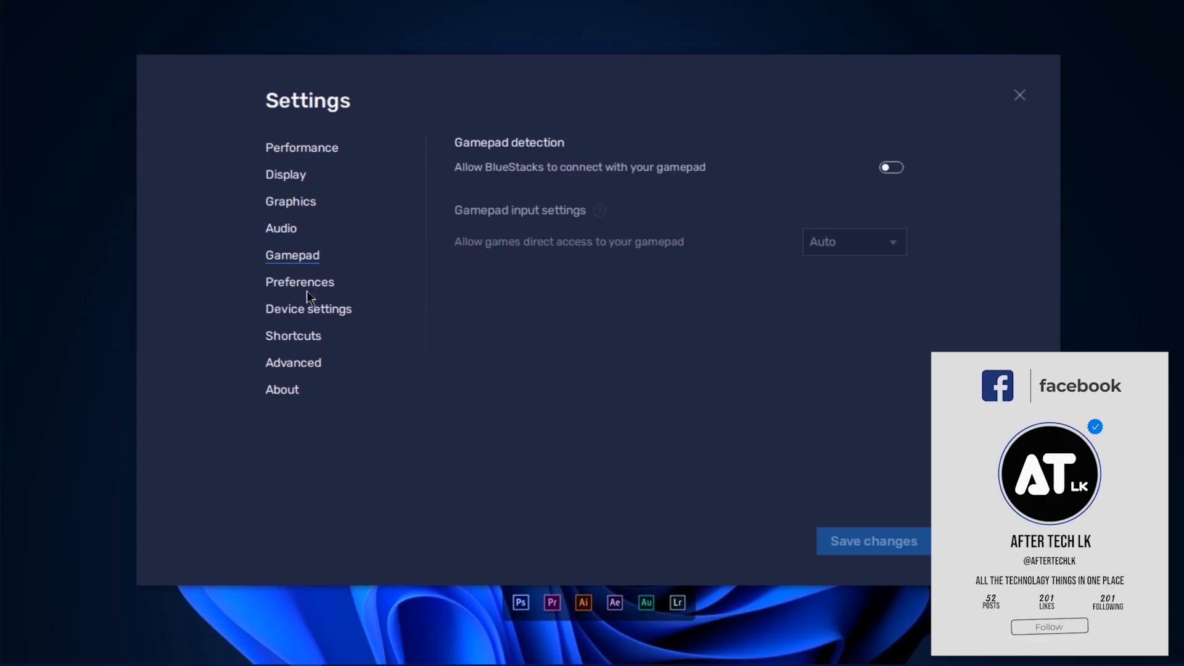
click(299, 281)
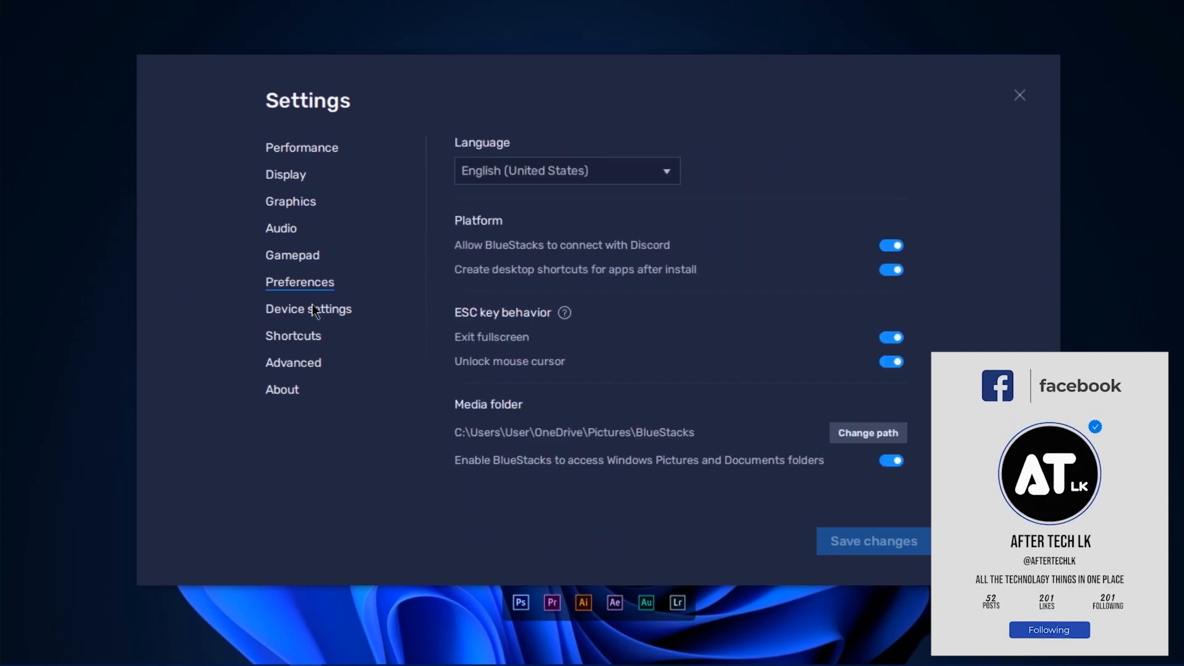
click(294, 336)
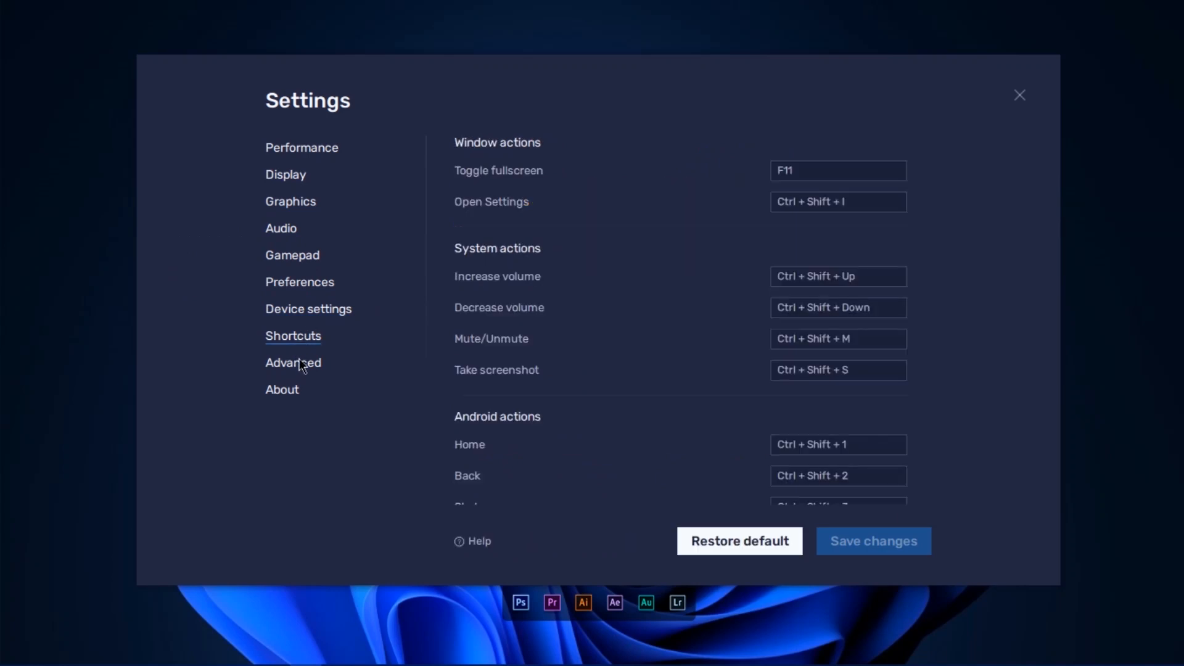
scroll(down, 3)
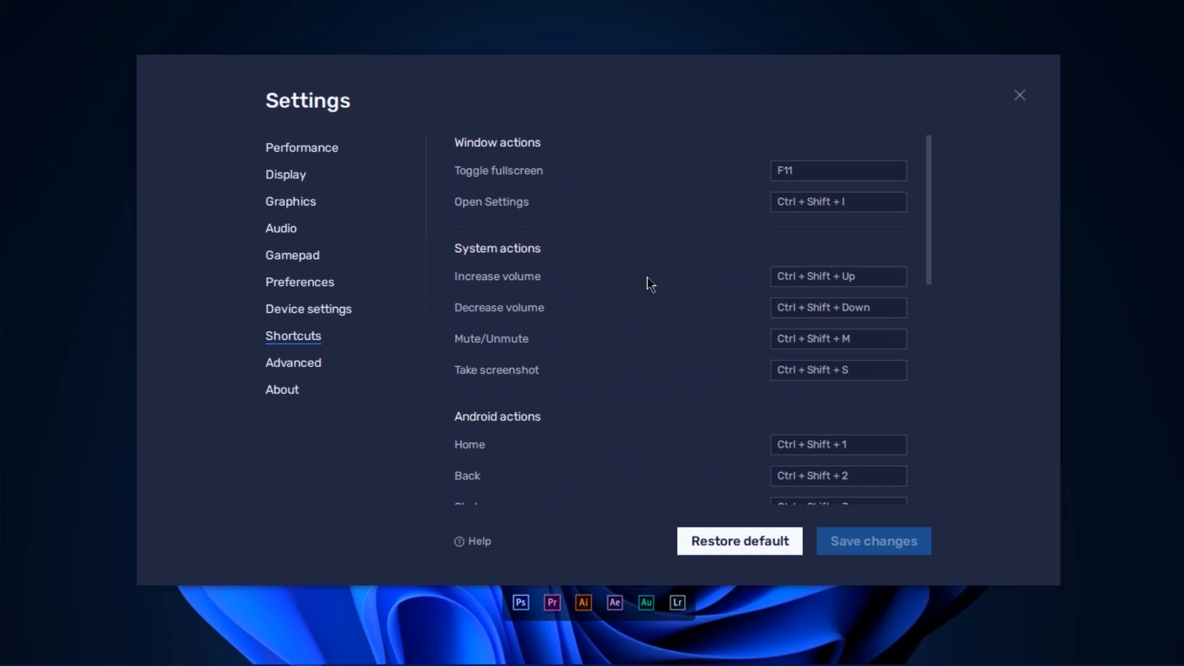
scroll(down, 3)
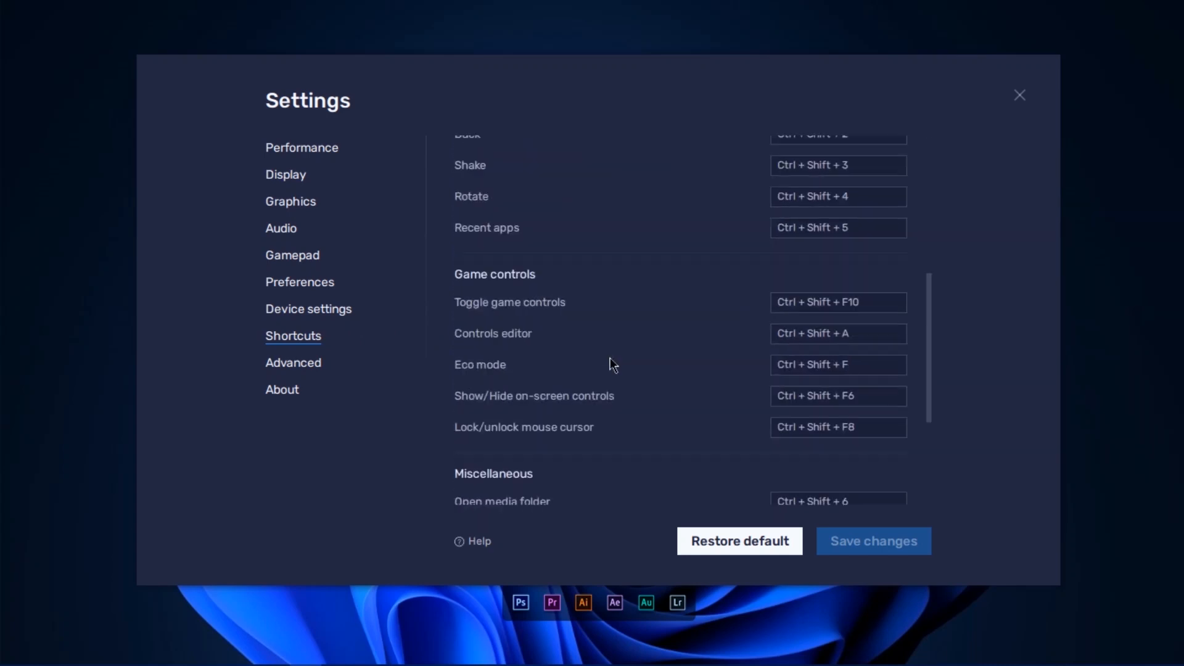
click(301, 148)
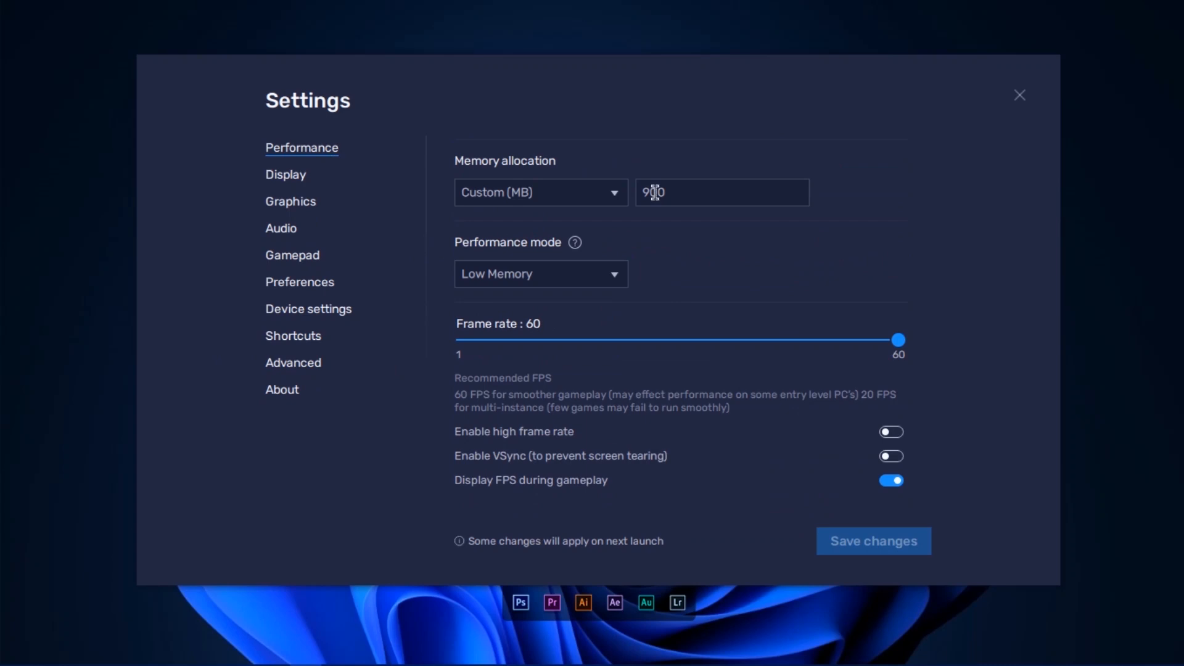
Close Settings and quit BlueStacks, leaving the Windows desktop.
click(1019, 94)
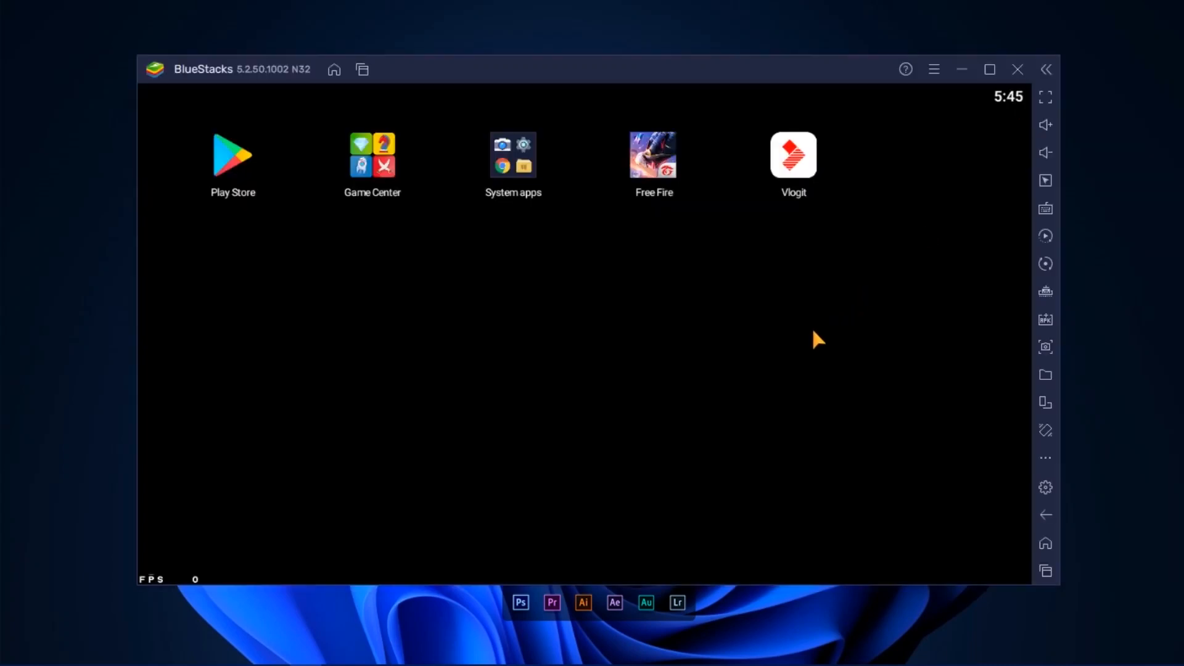
mouse_move(364, 408)
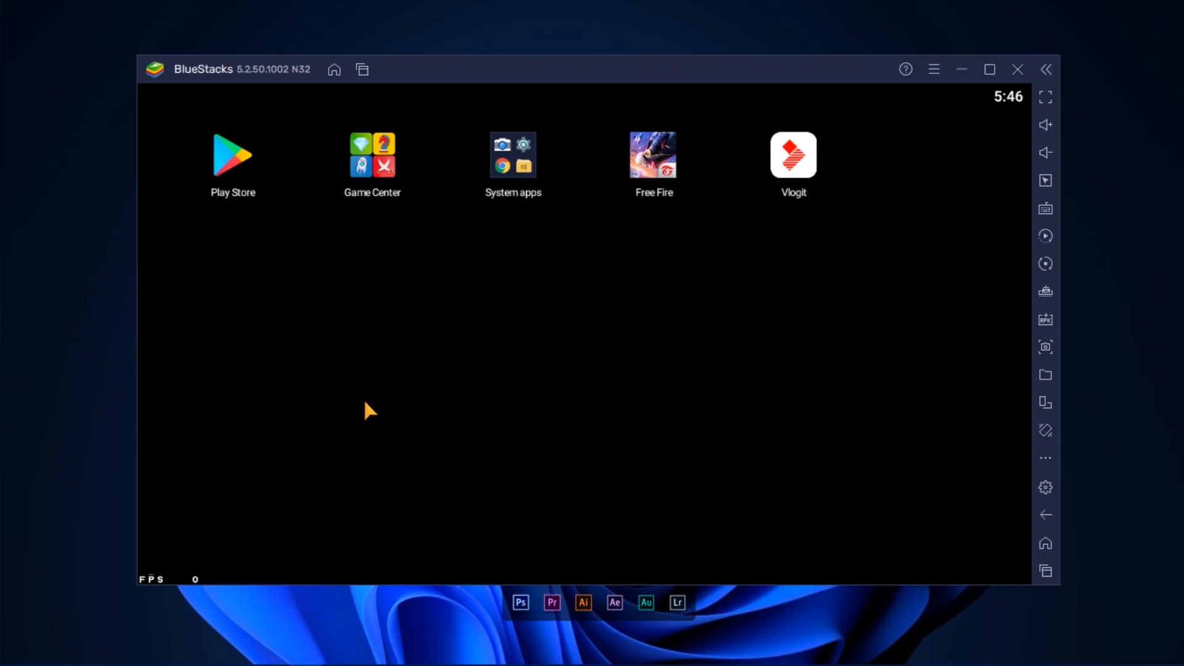
click(1018, 69)
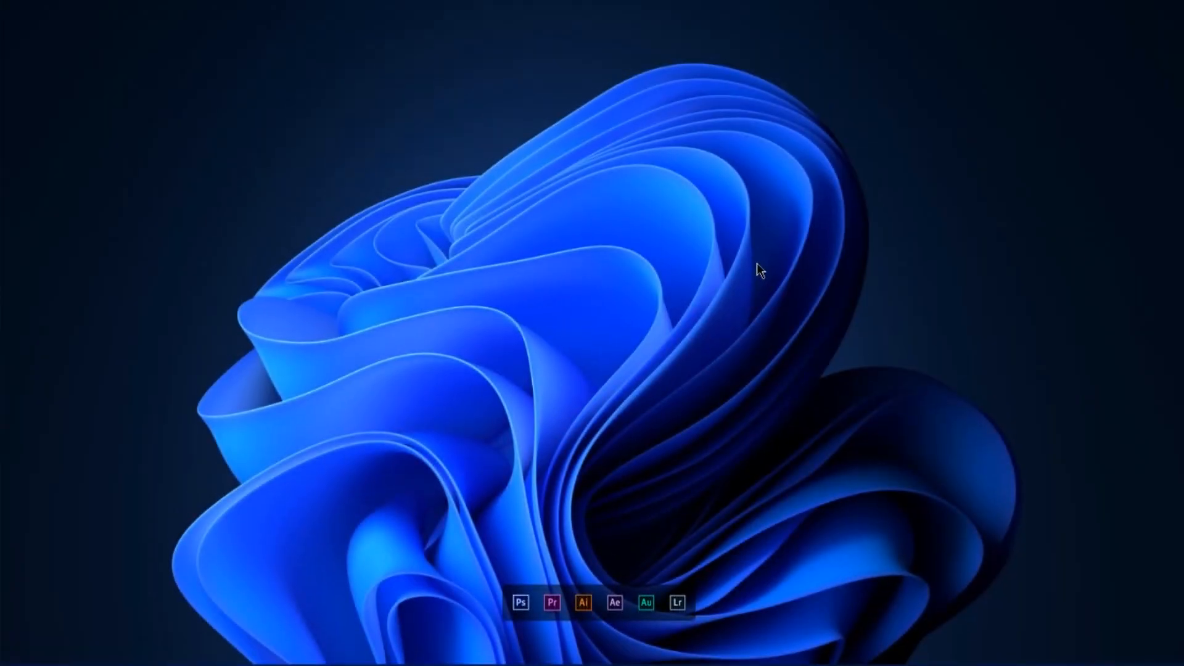